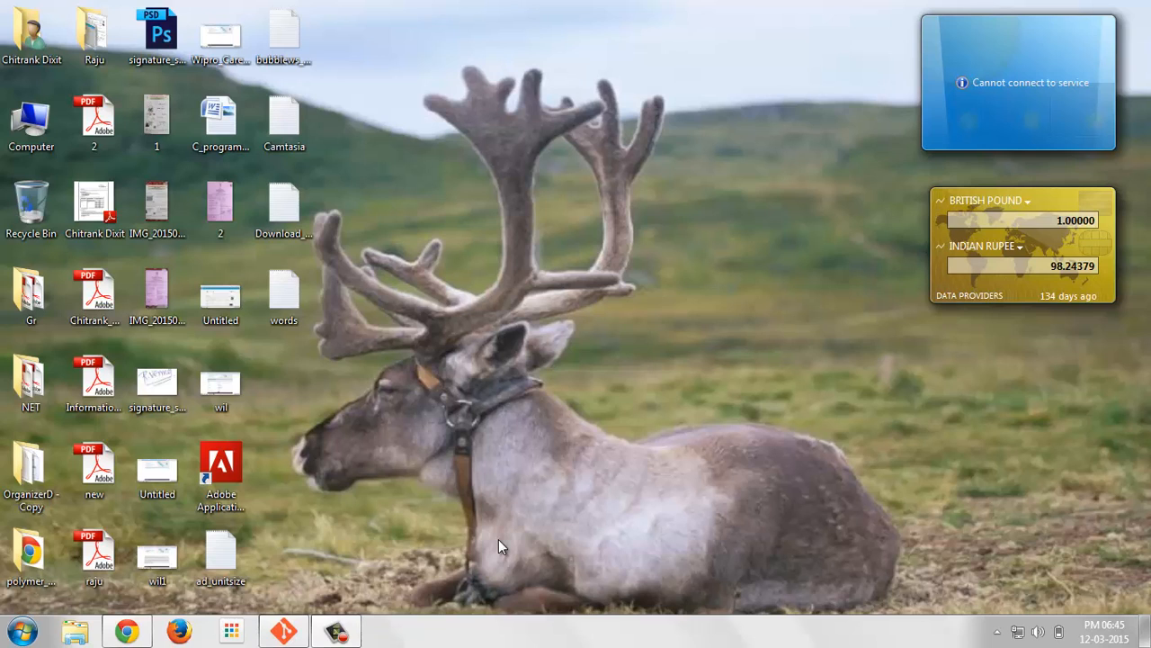
mouse_move(326, 597)
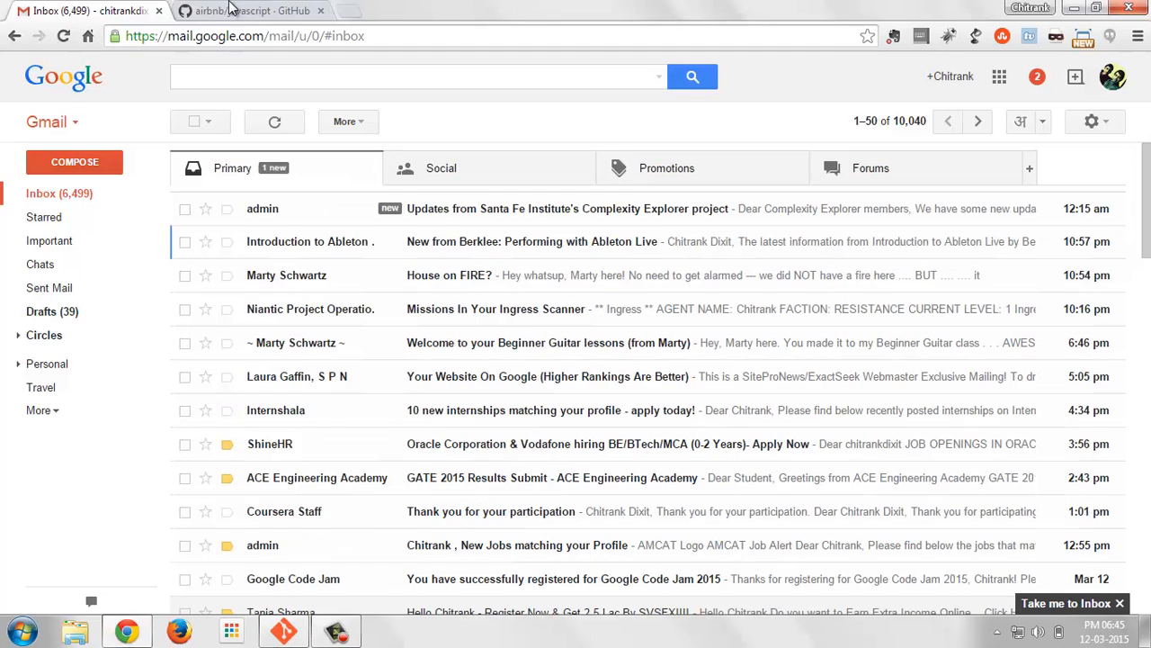
Switch Chrome to the airbnb/javascript repository page on GitHub.
left_click(243, 11)
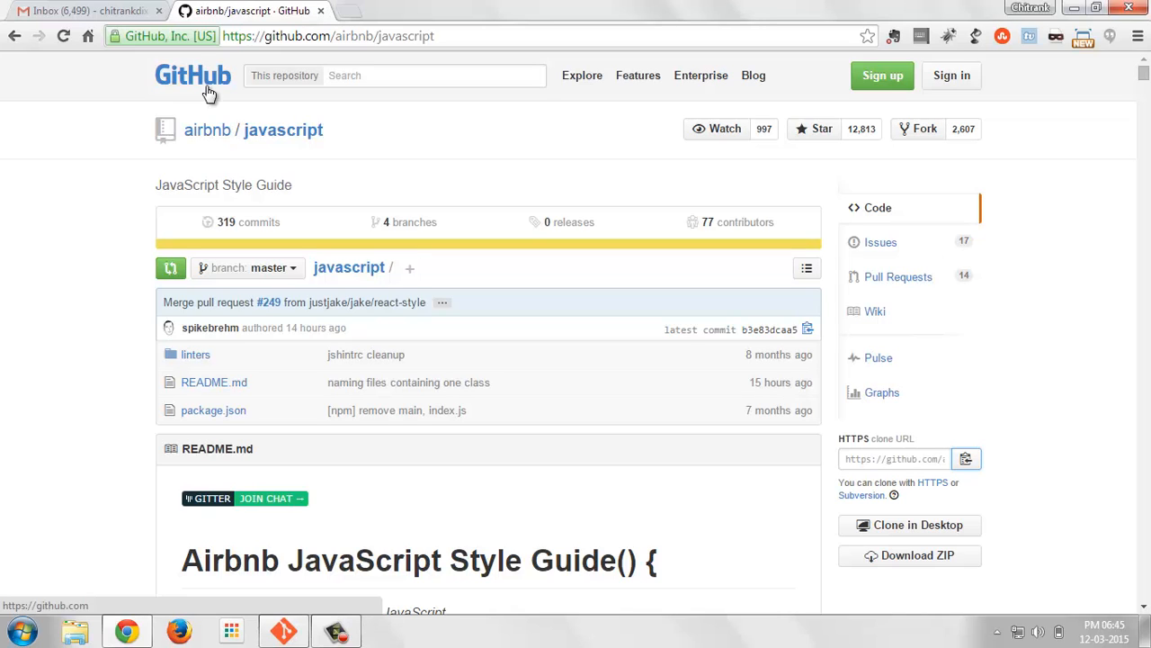
mouse_move(97, 140)
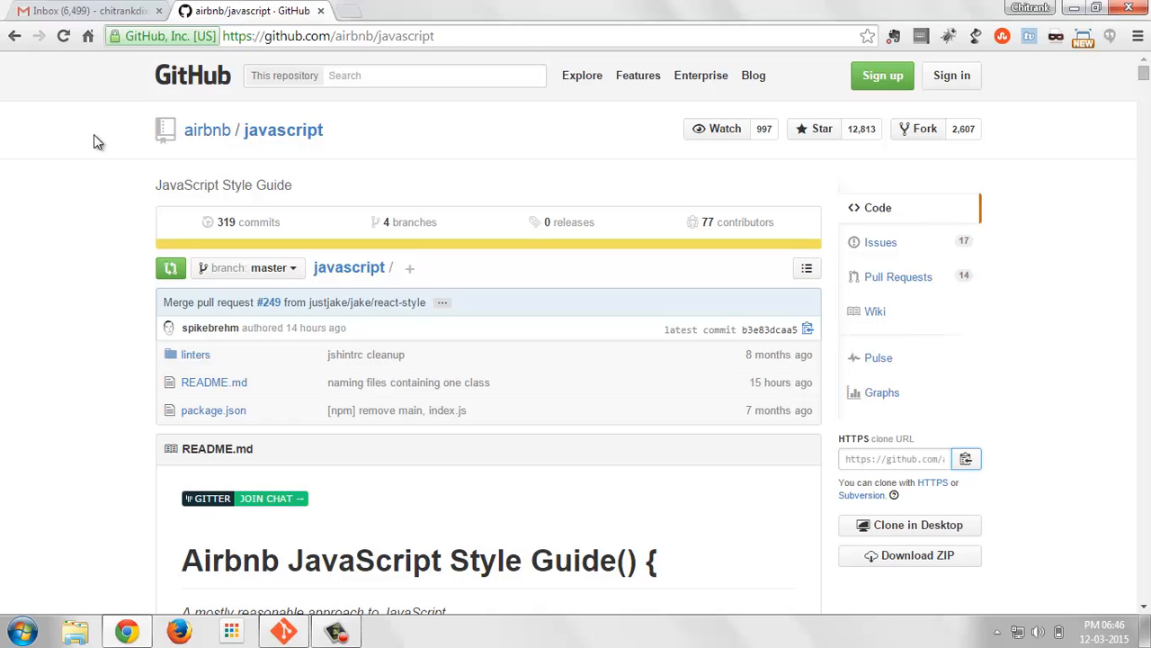
mouse_move(115, 140)
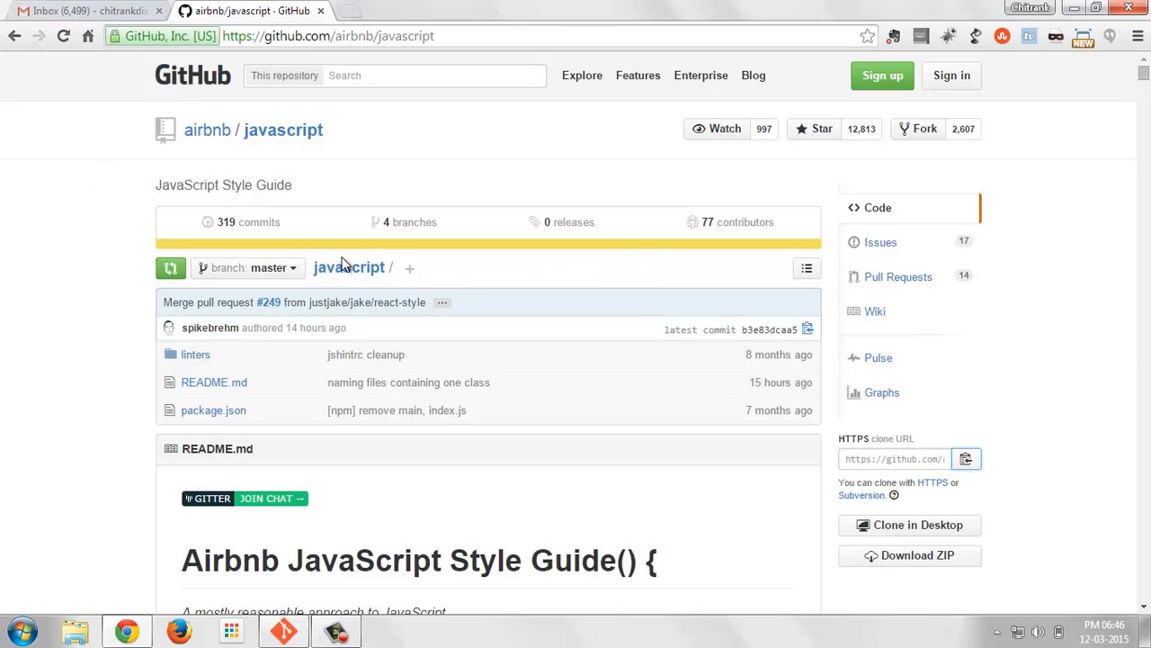
mouse_move(282, 129)
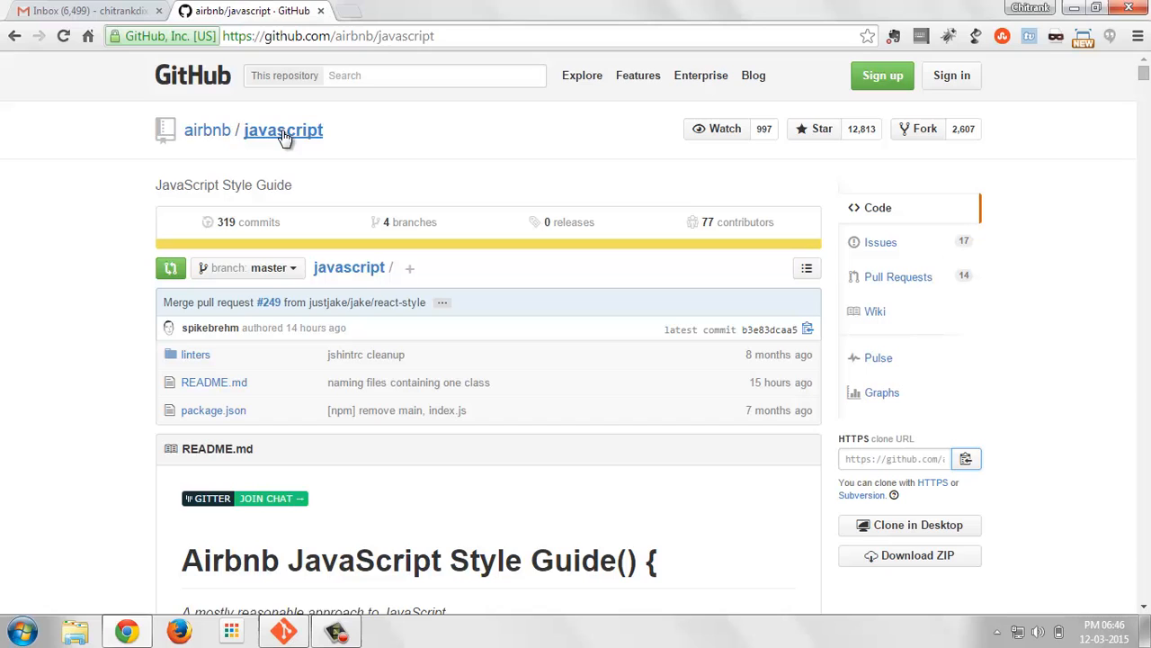
mouse_move(207, 130)
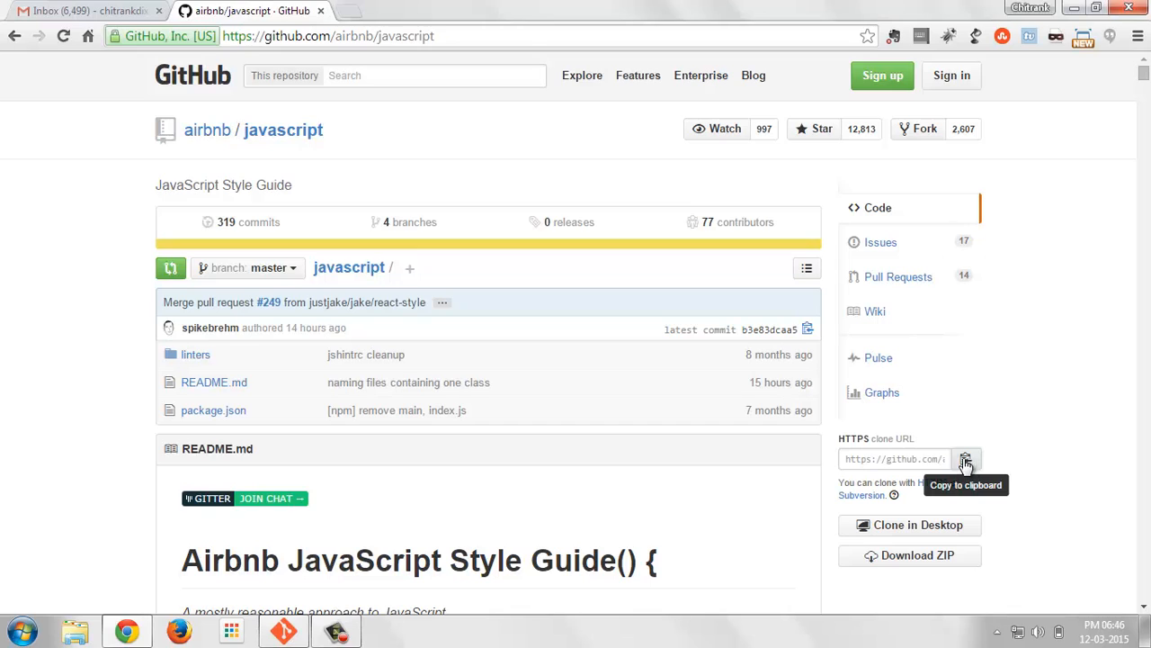
mouse_move(945, 464)
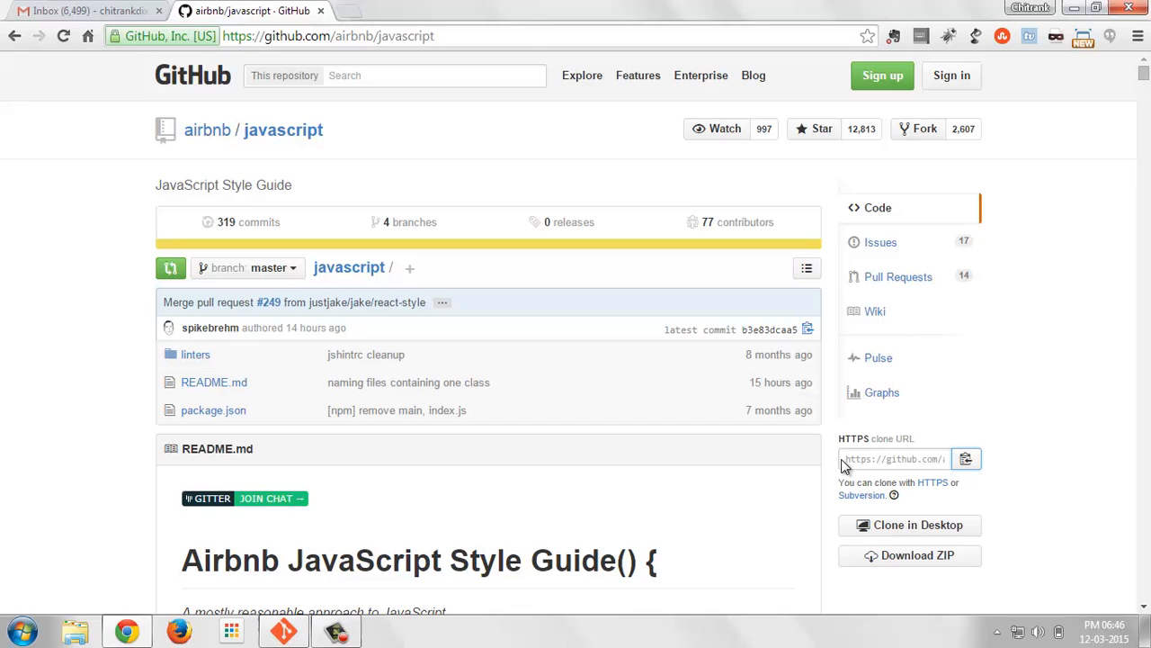
mouse_move(939, 475)
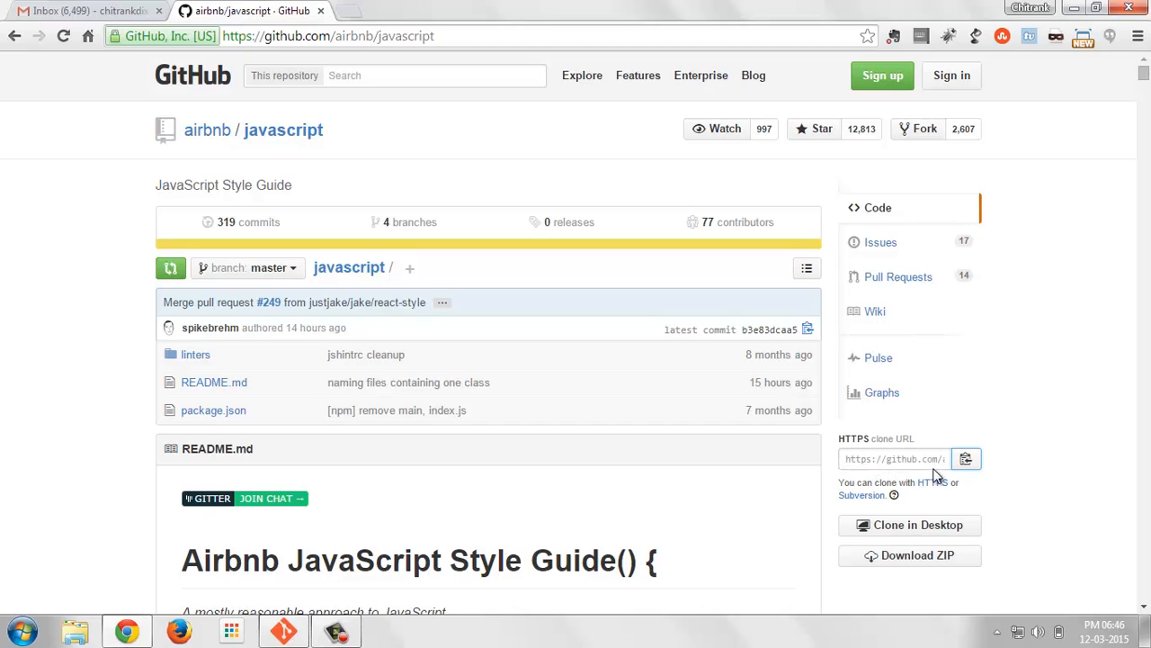
mouse_move(756, 432)
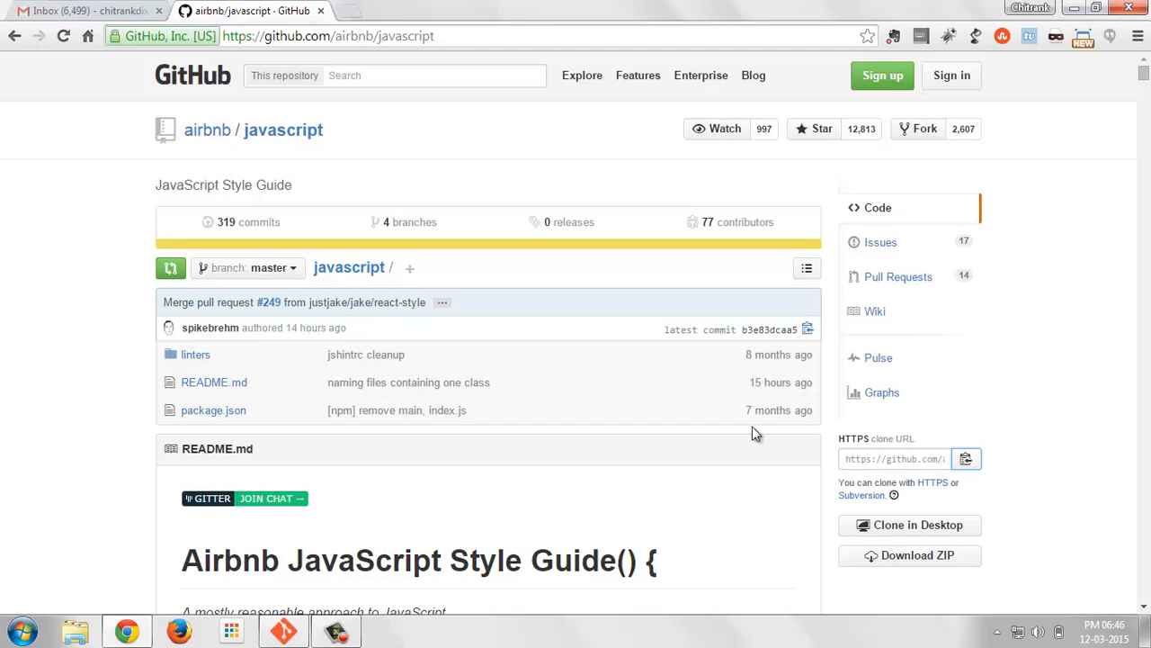
mouse_move(74, 252)
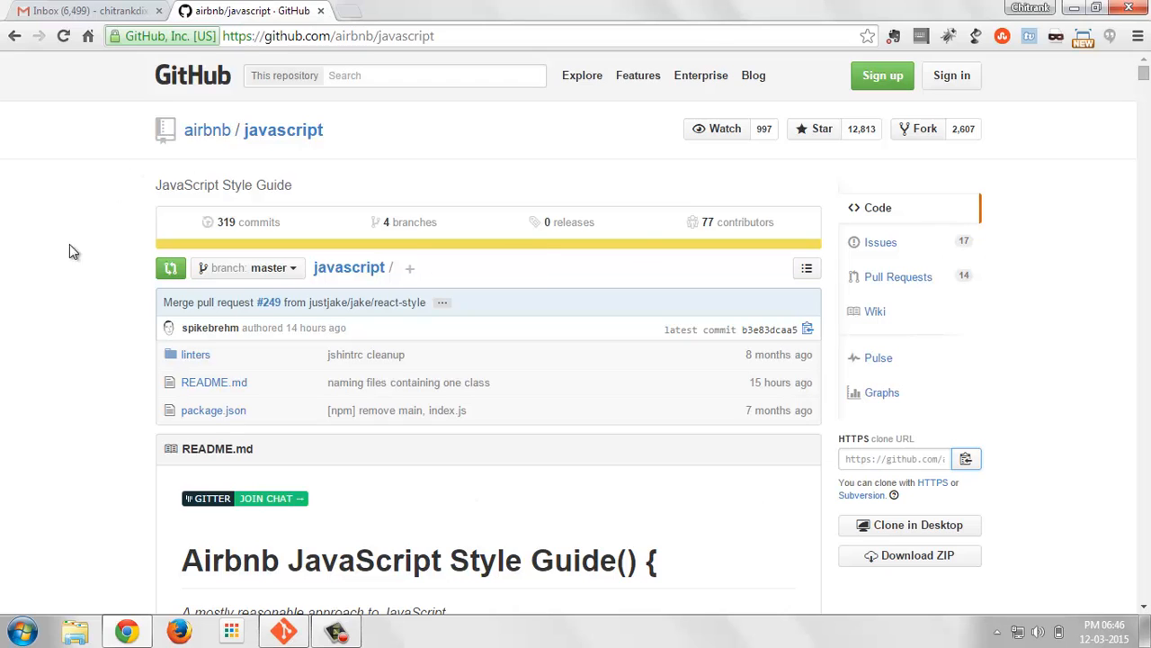
mouse_move(966, 459)
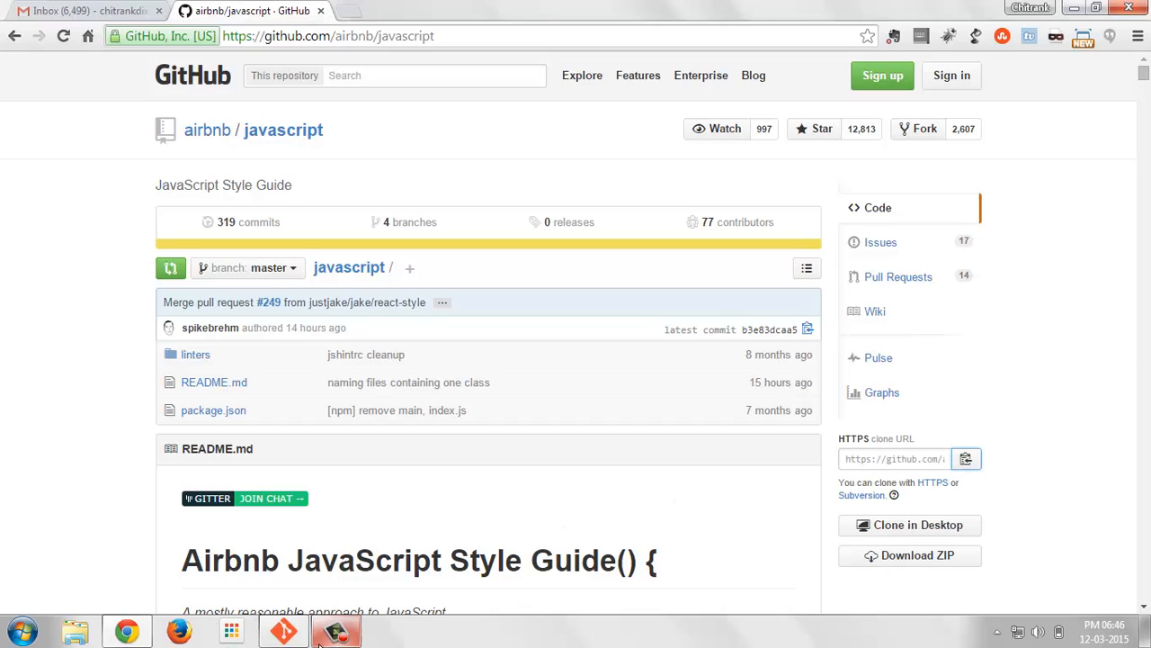
left_click(335, 630)
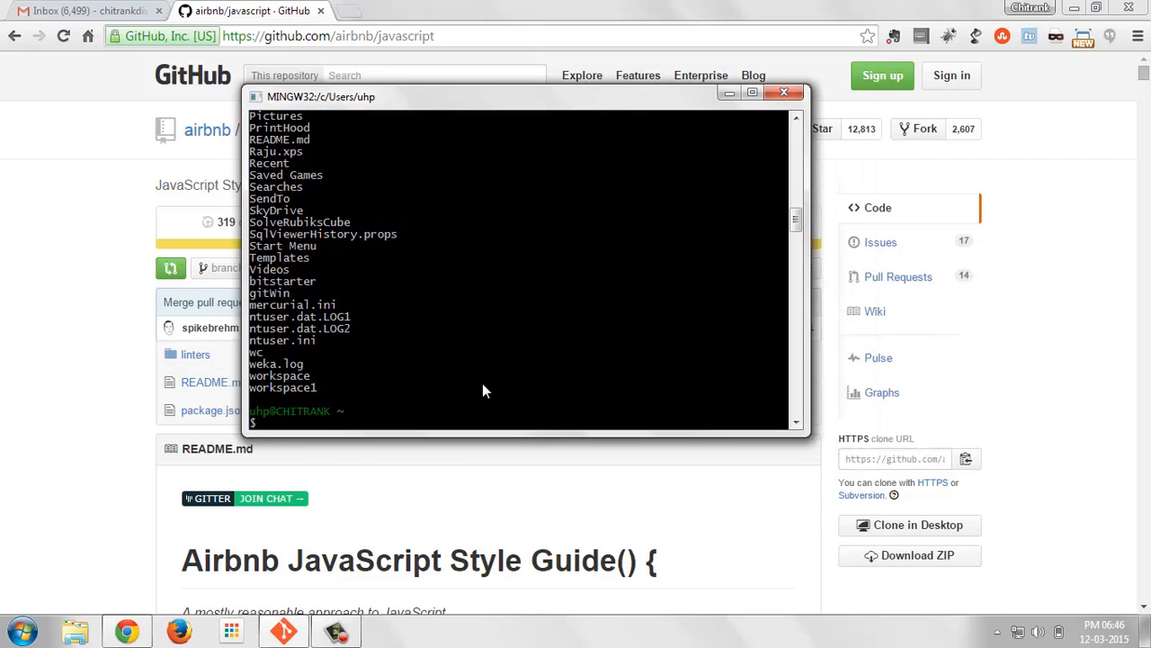
mouse_move(393, 415)
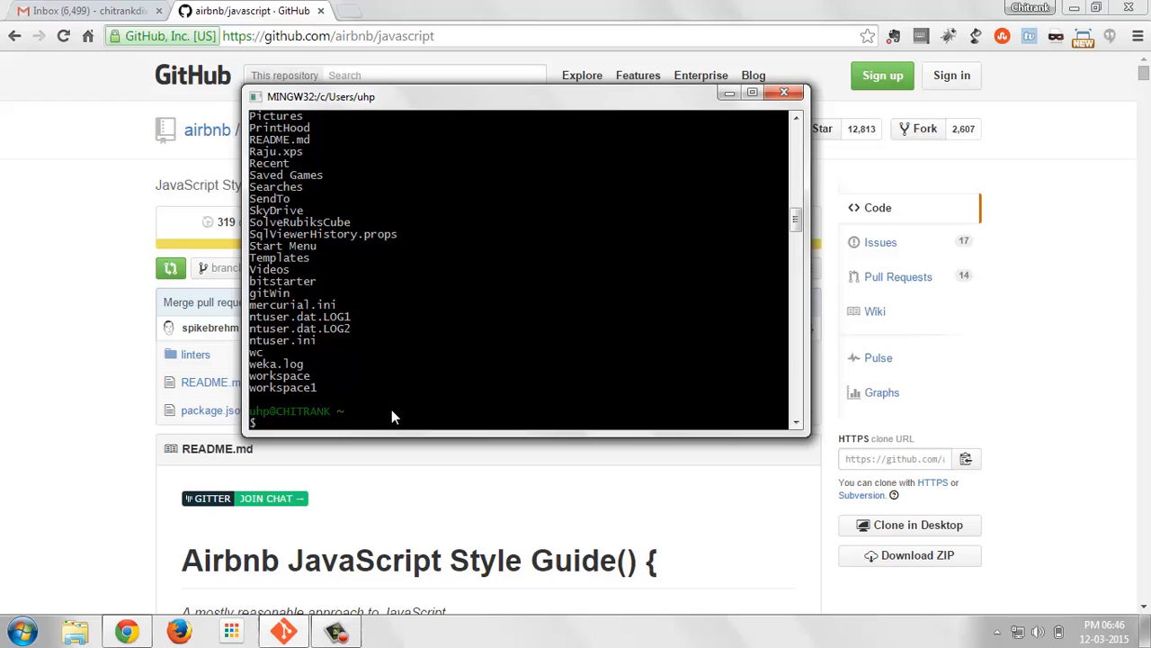
type("g")
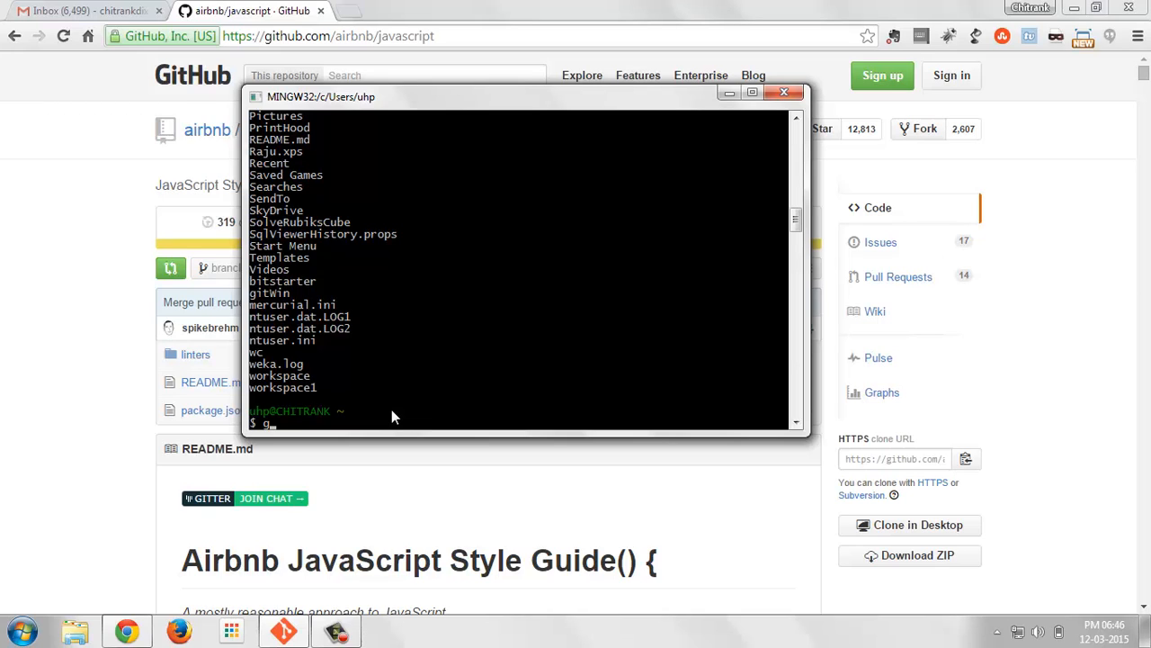
type("it clone")
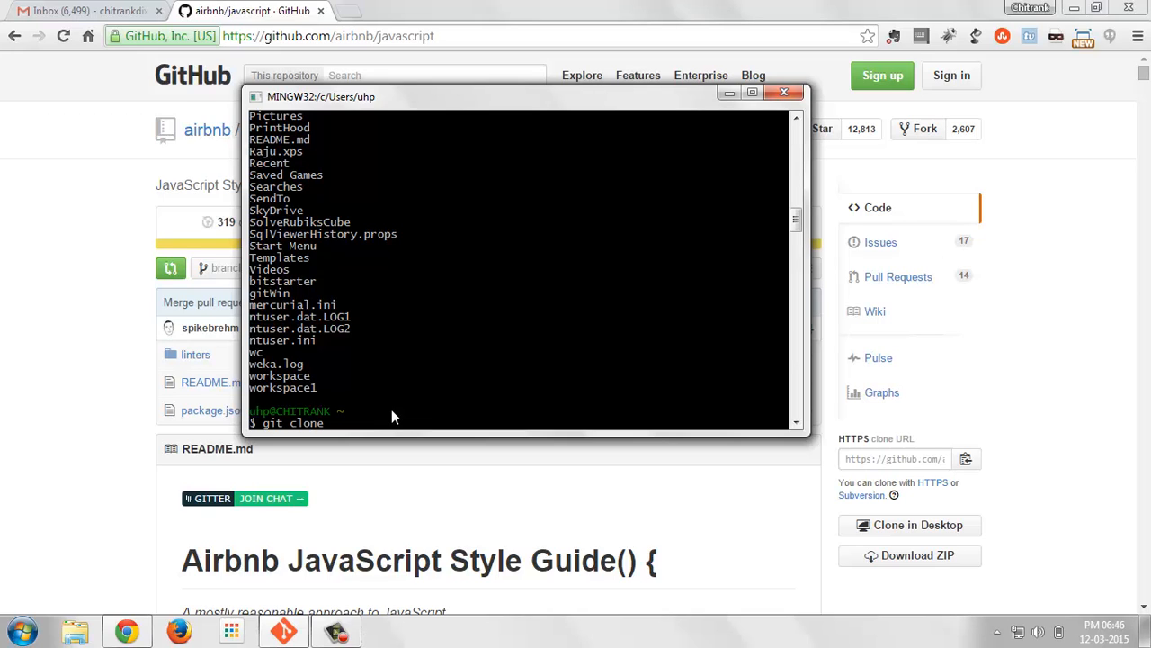
right_click(320, 97)
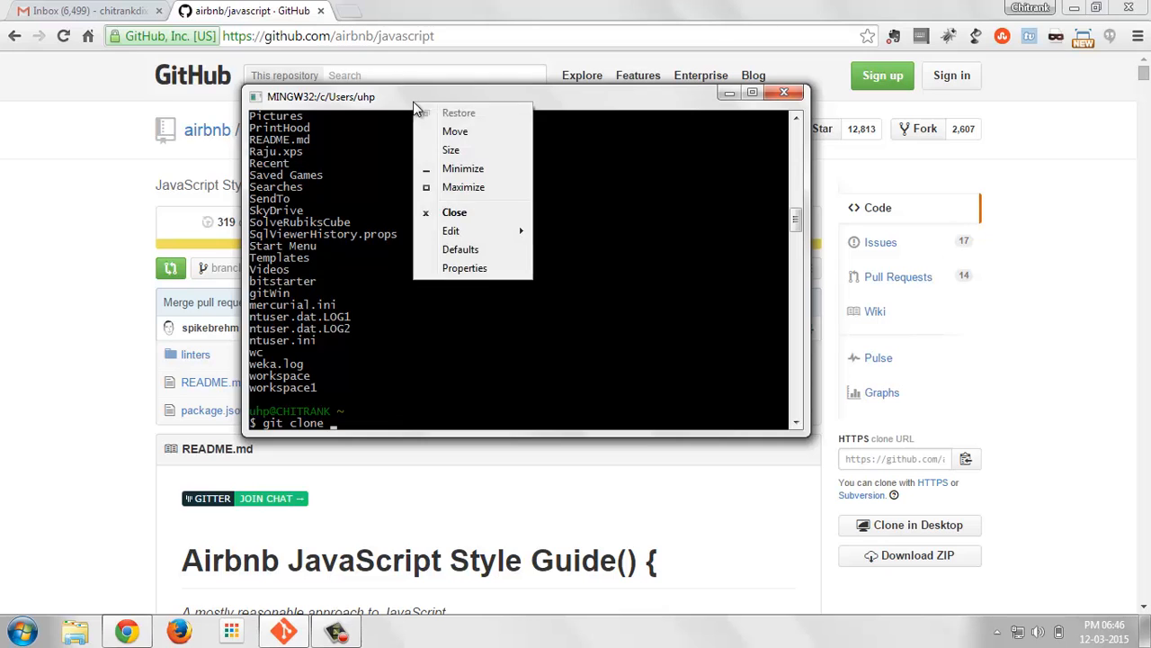
left_click(450, 230)
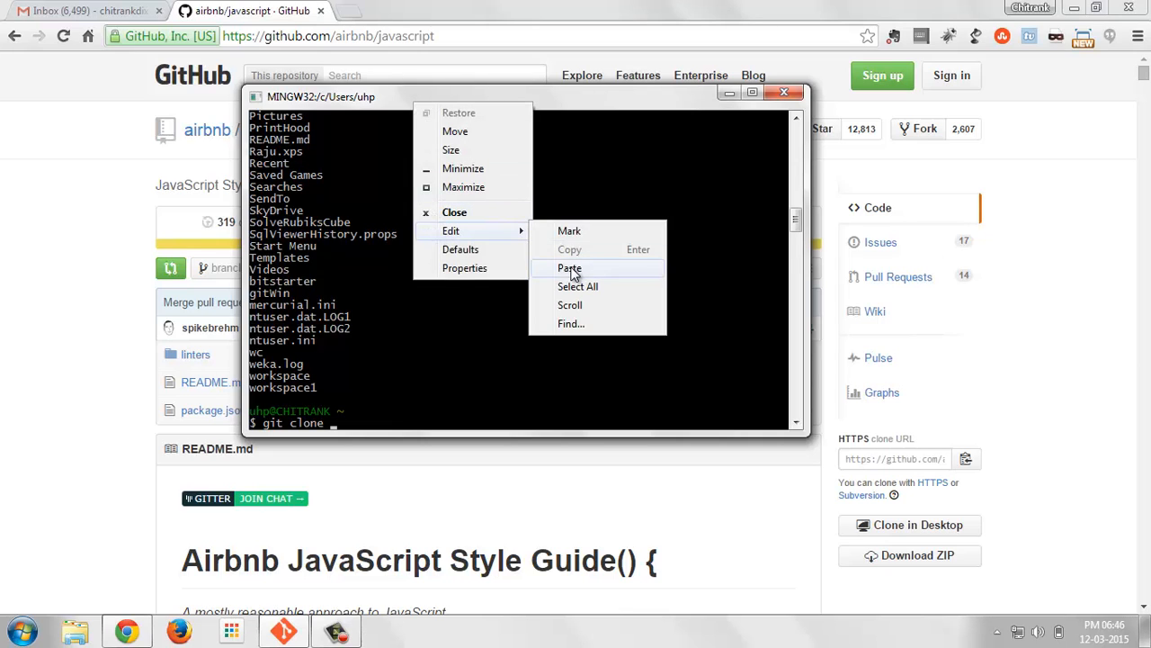
left_click(570, 268)
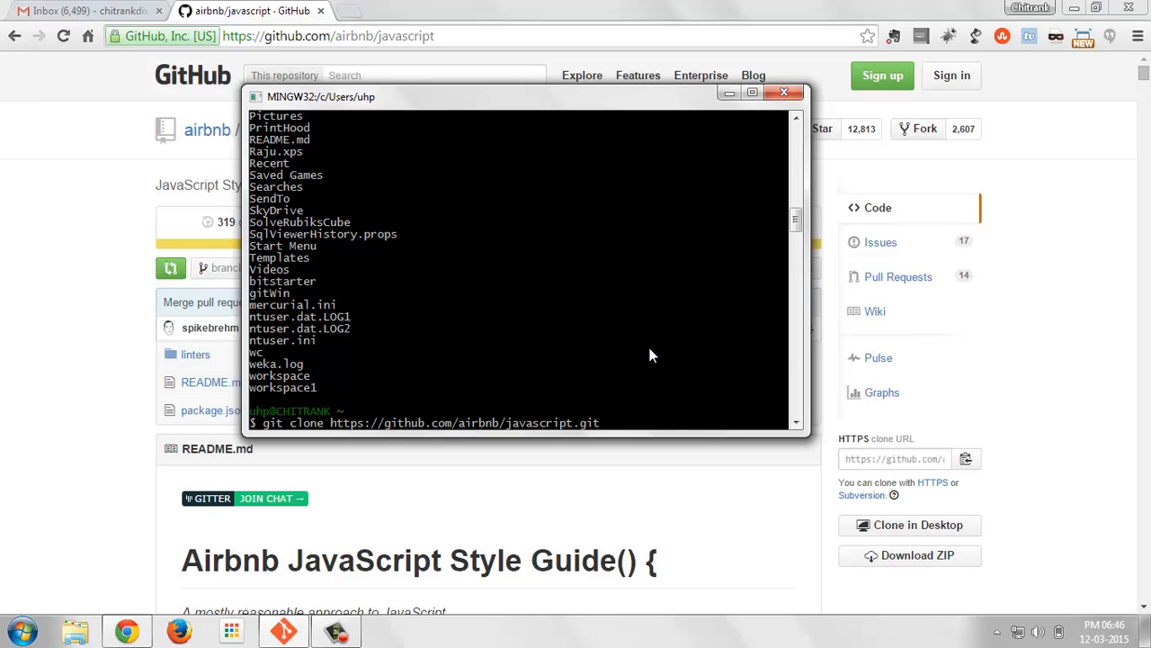
mouse_move(333, 434)
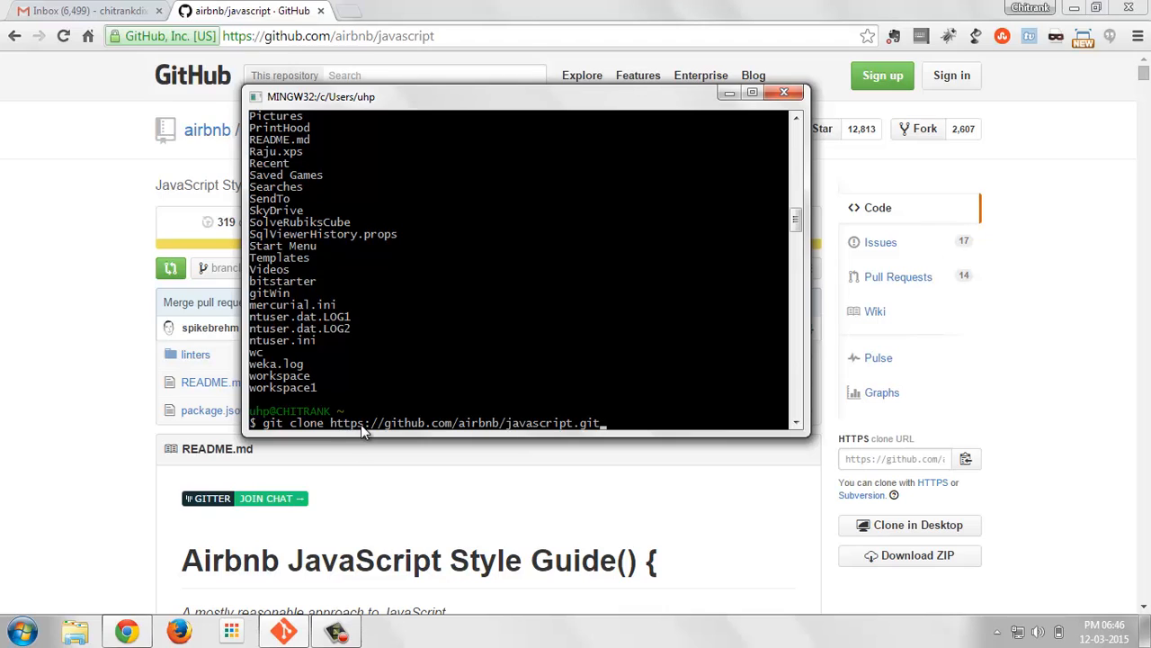
mouse_move(644, 418)
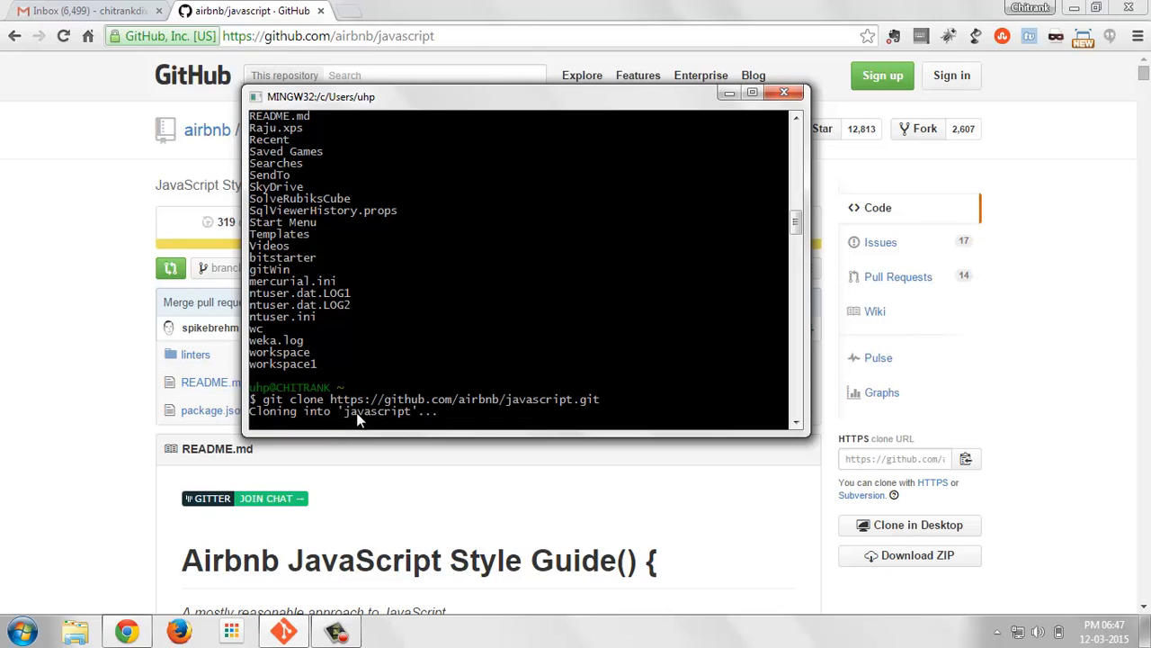
mouse_move(439, 428)
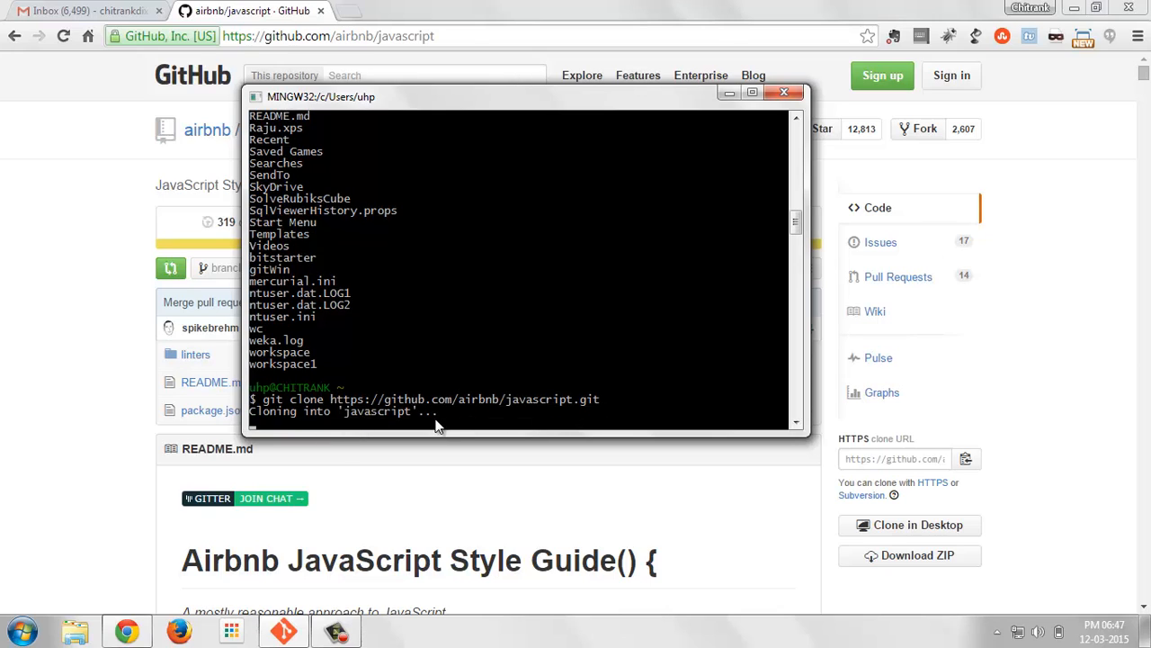
mouse_move(403, 428)
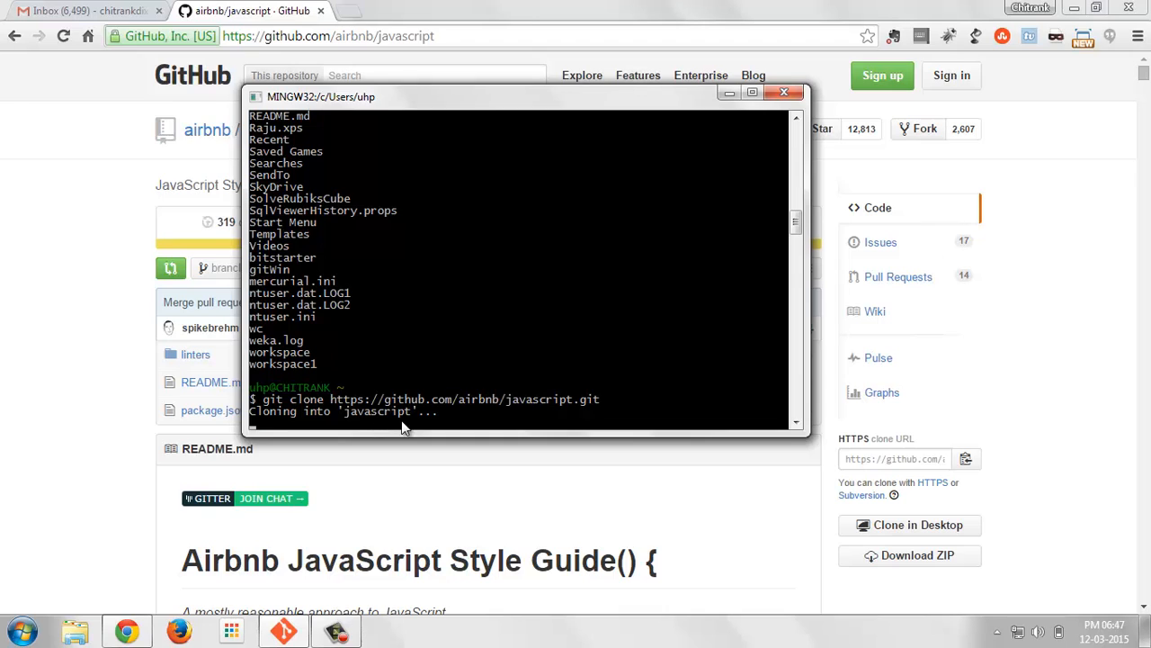
mouse_move(338, 409)
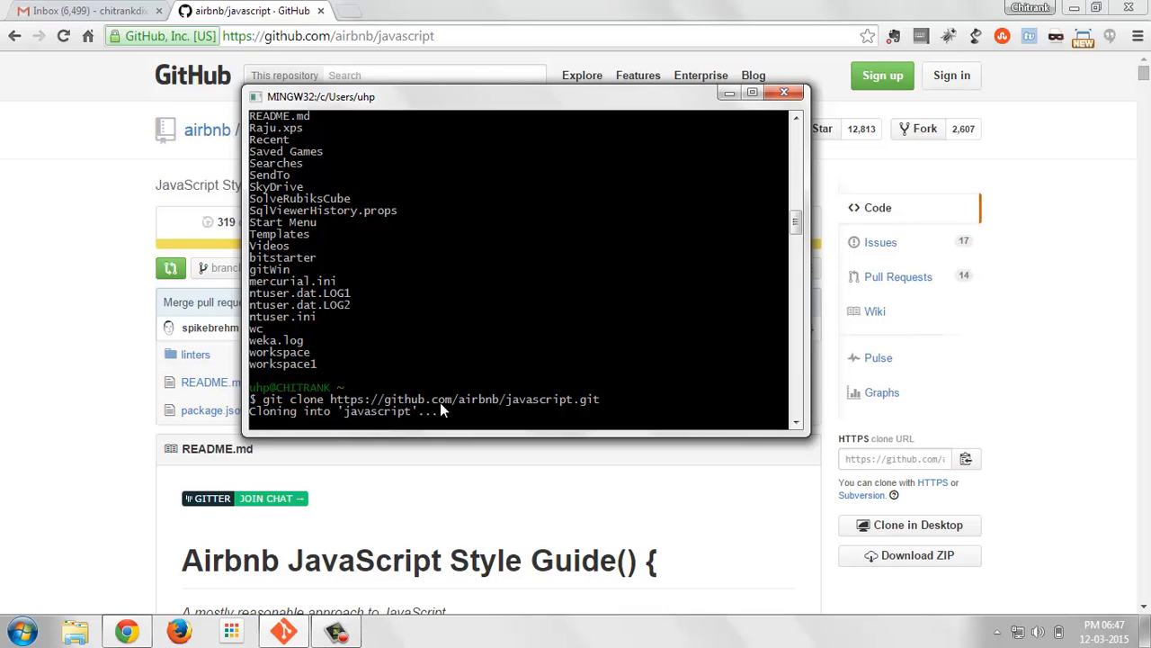
mouse_move(369, 410)
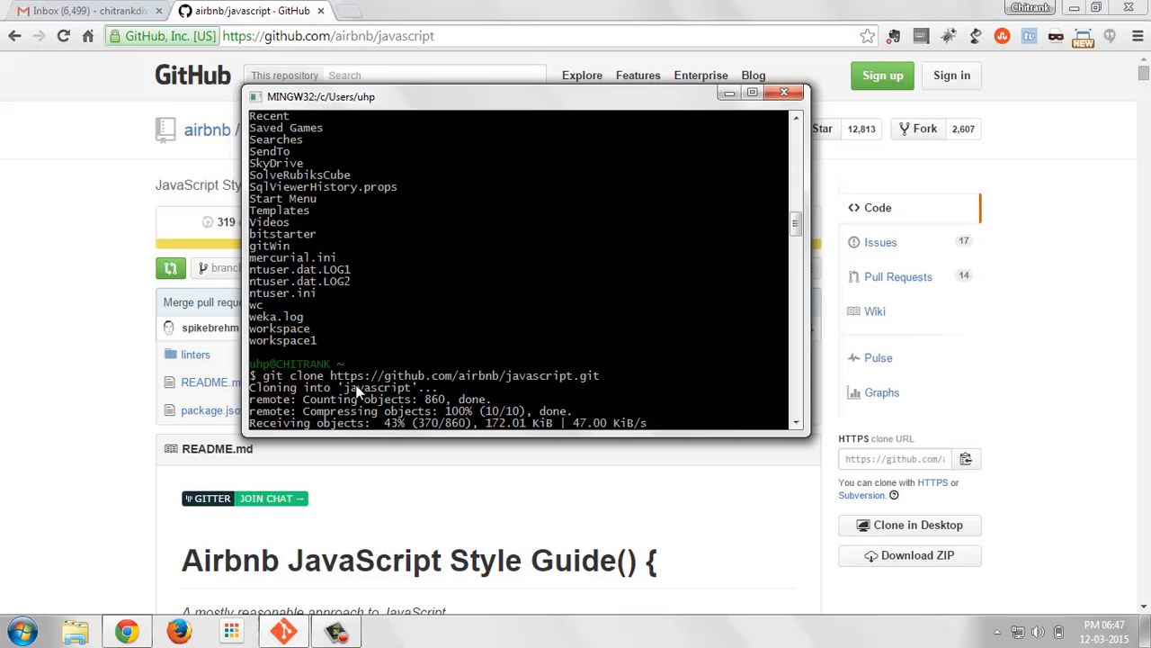
mouse_move(612, 381)
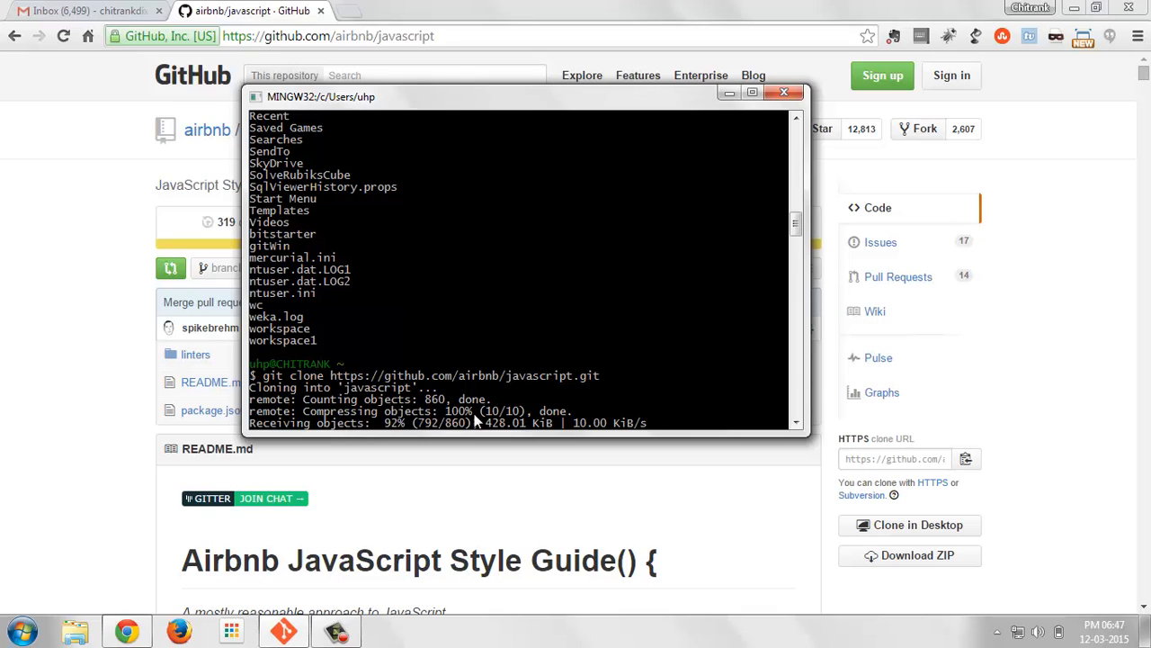
mouse_move(440, 432)
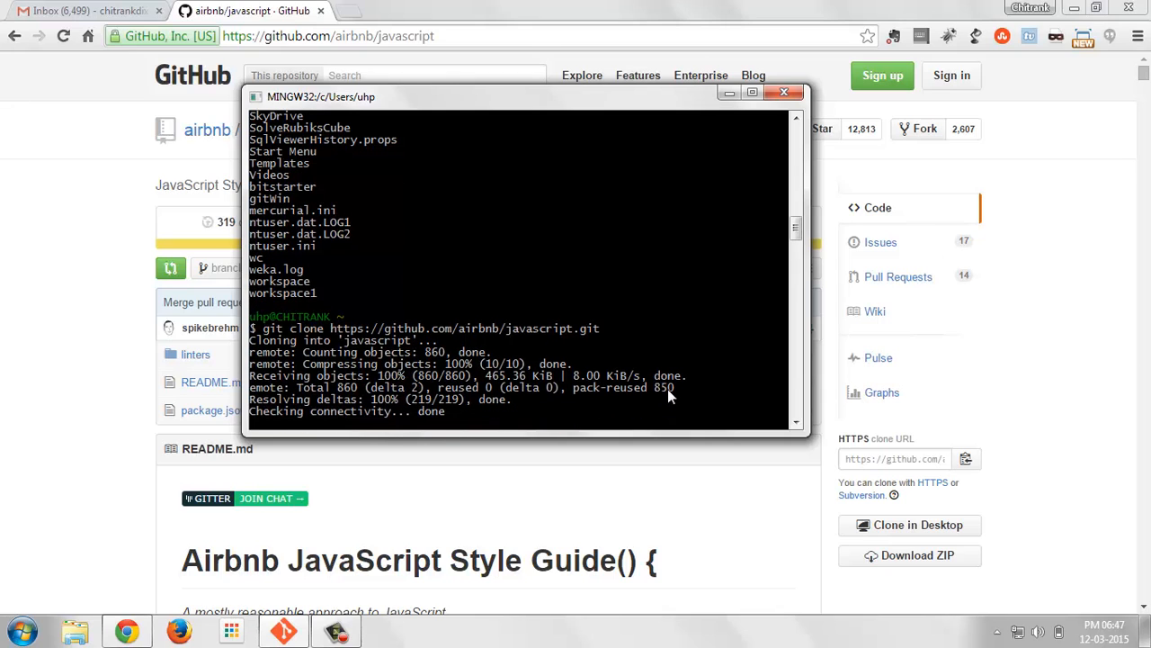
Wait for the git clone of airbnb/javascript to finish receiving objects and checking connectivity.
scroll("down", 3)
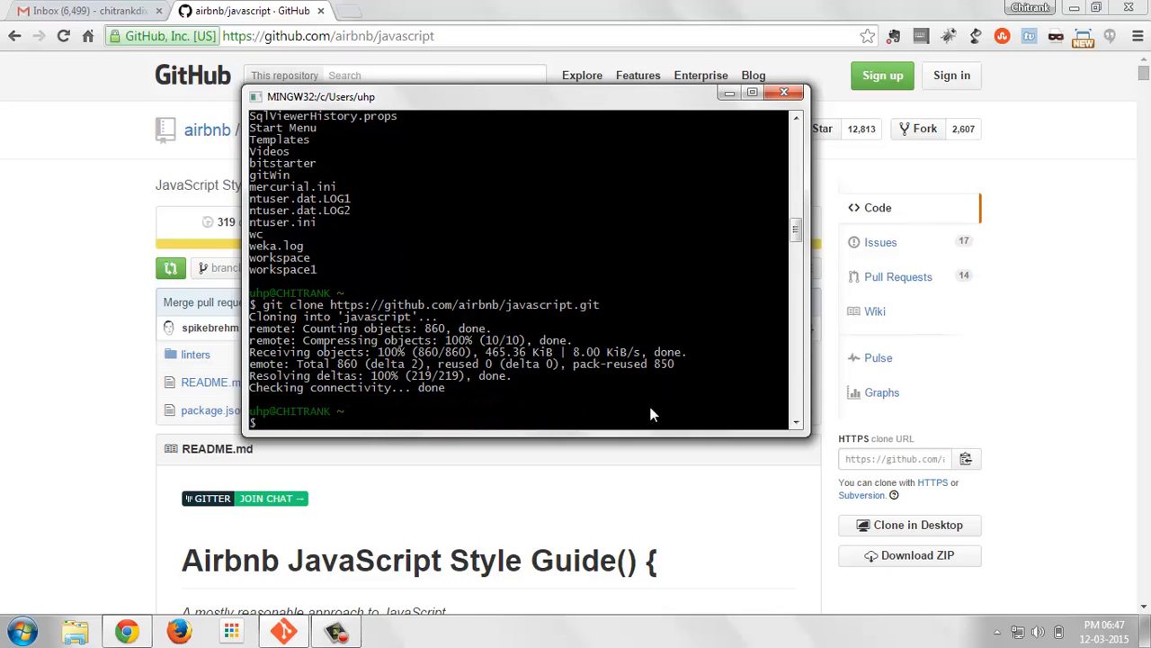
left_click_drag(522, 97, 630, 103)
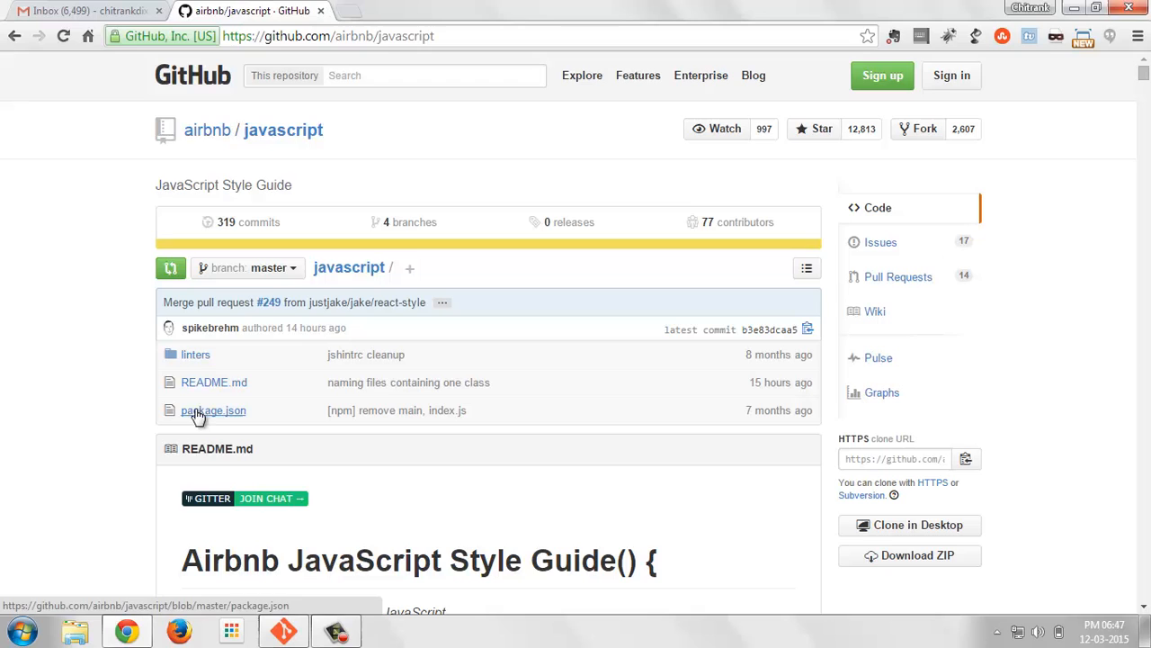
mouse_move(76, 295)
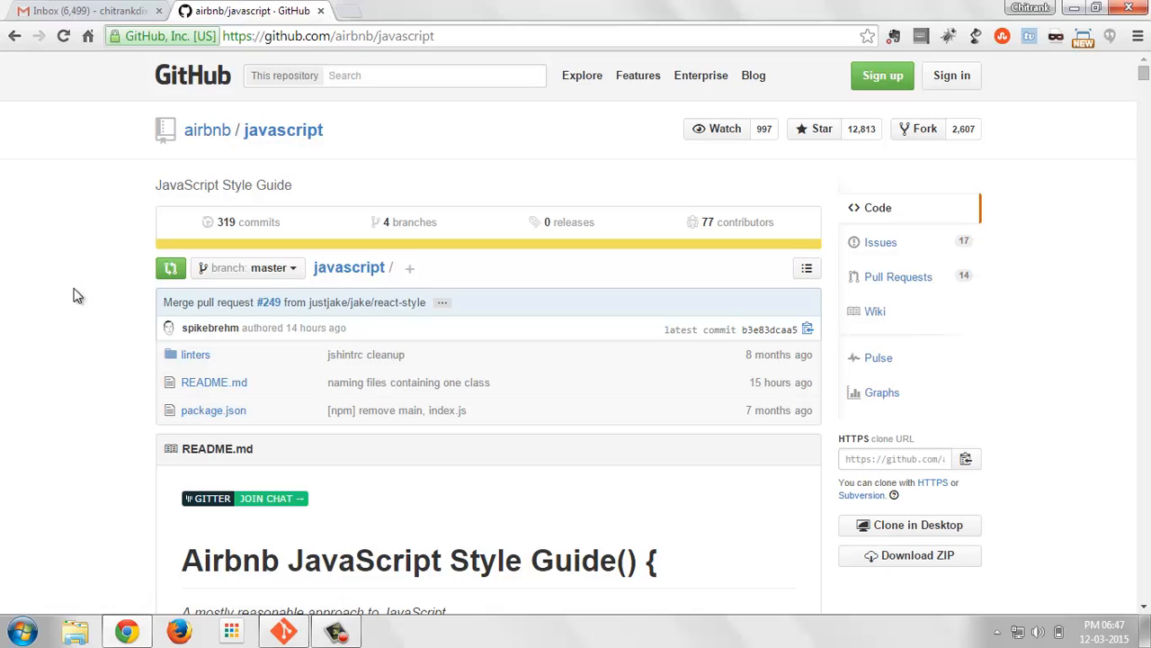
mouse_move(141, 299)
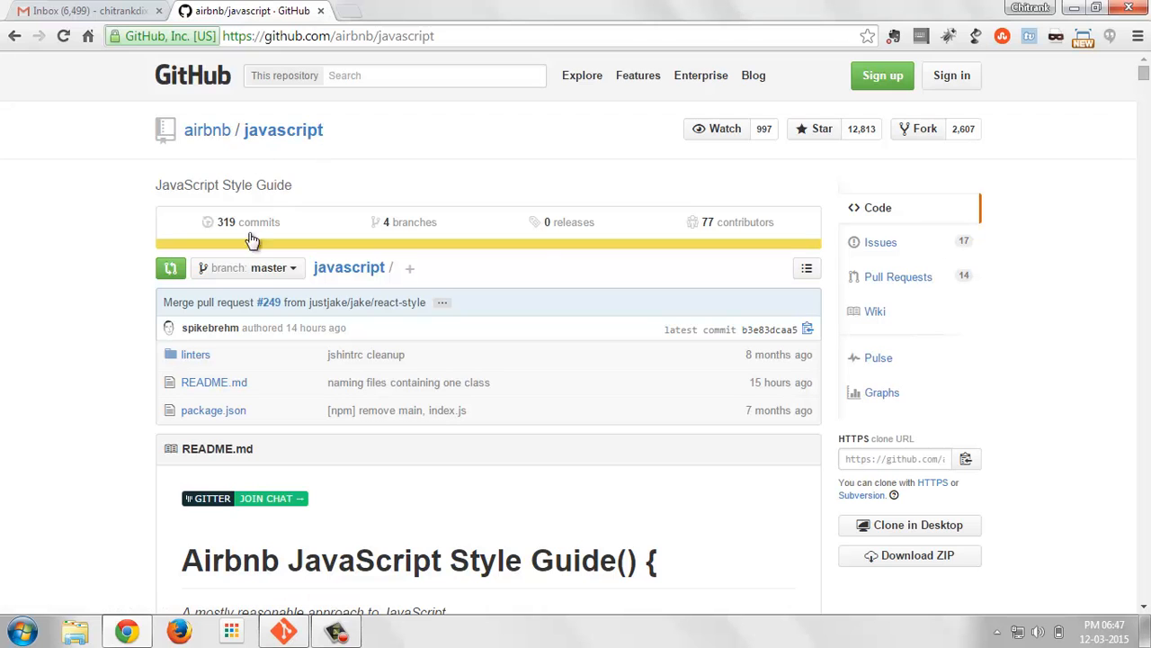
Run ls to see the cloned javascript folder, then cd javascript/ to list README.md, linters and package.json.
scroll("down", 3)
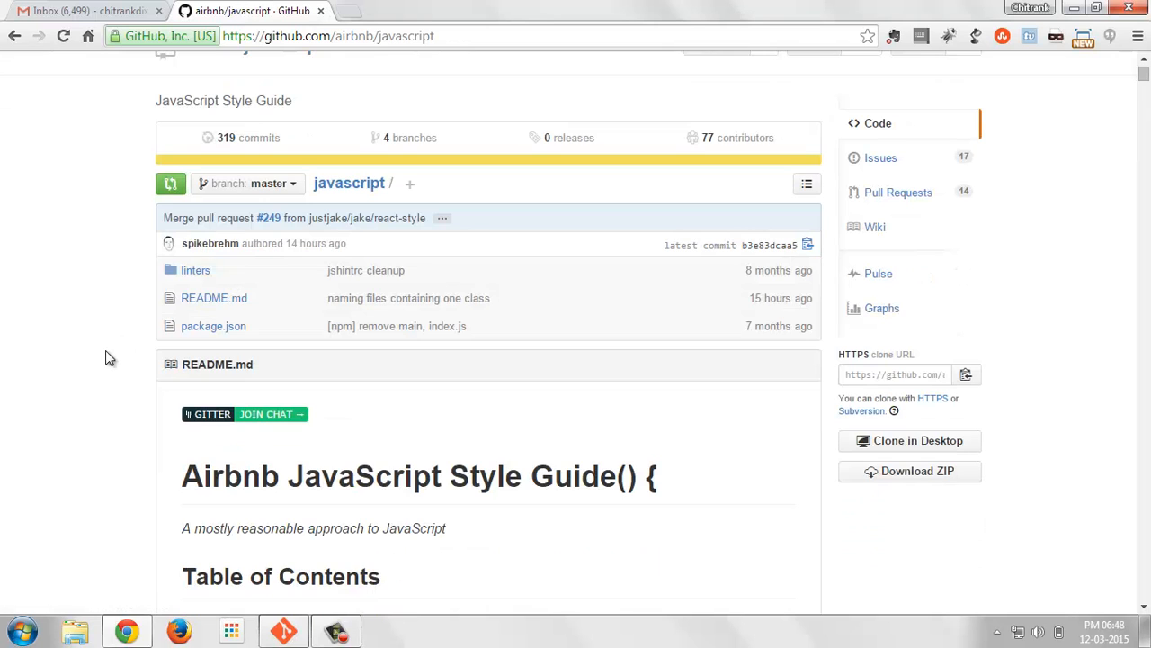
scroll("up", 3)
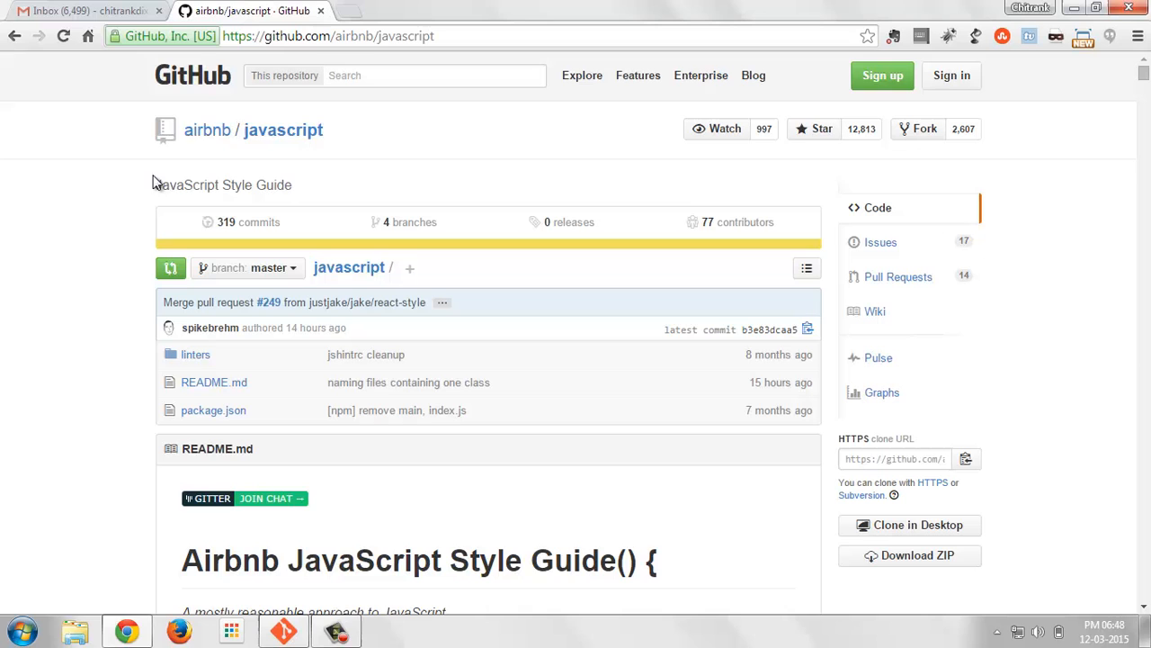
mouse_move(284, 630)
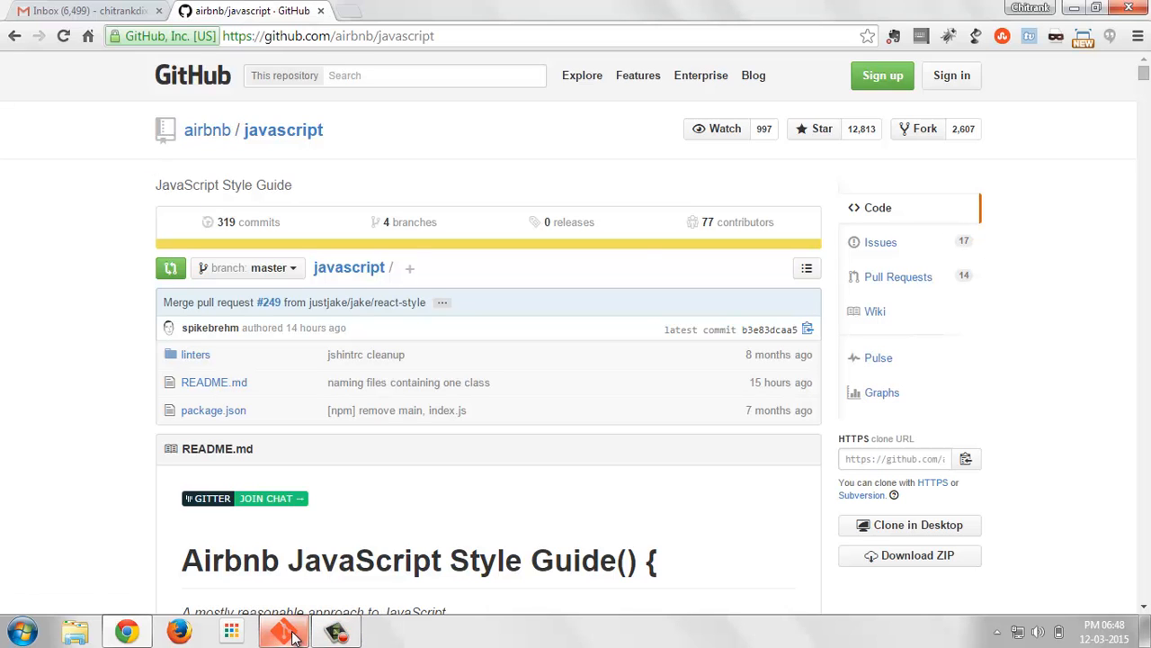
left_click(285, 629)
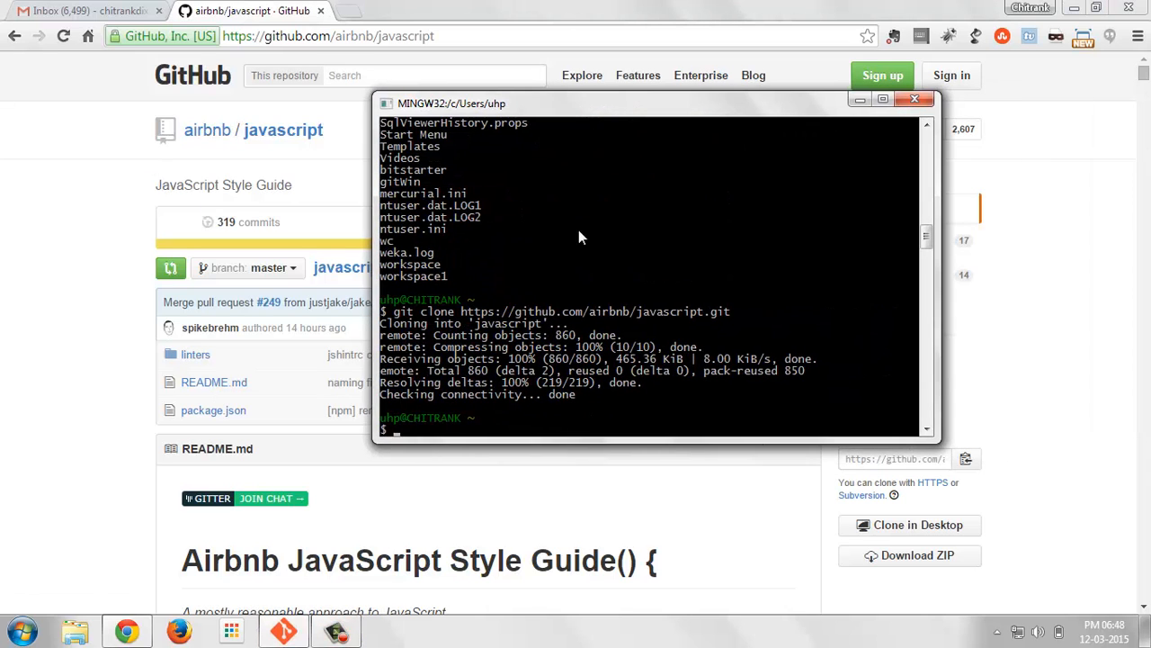
mouse_move(547, 338)
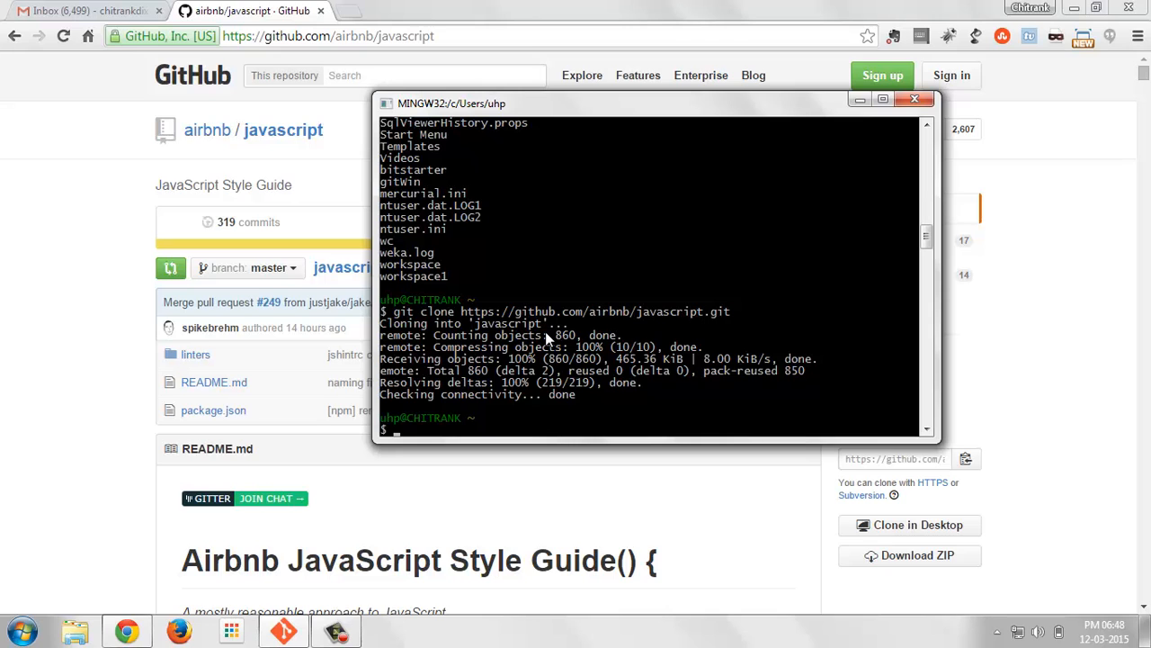
type("ls")
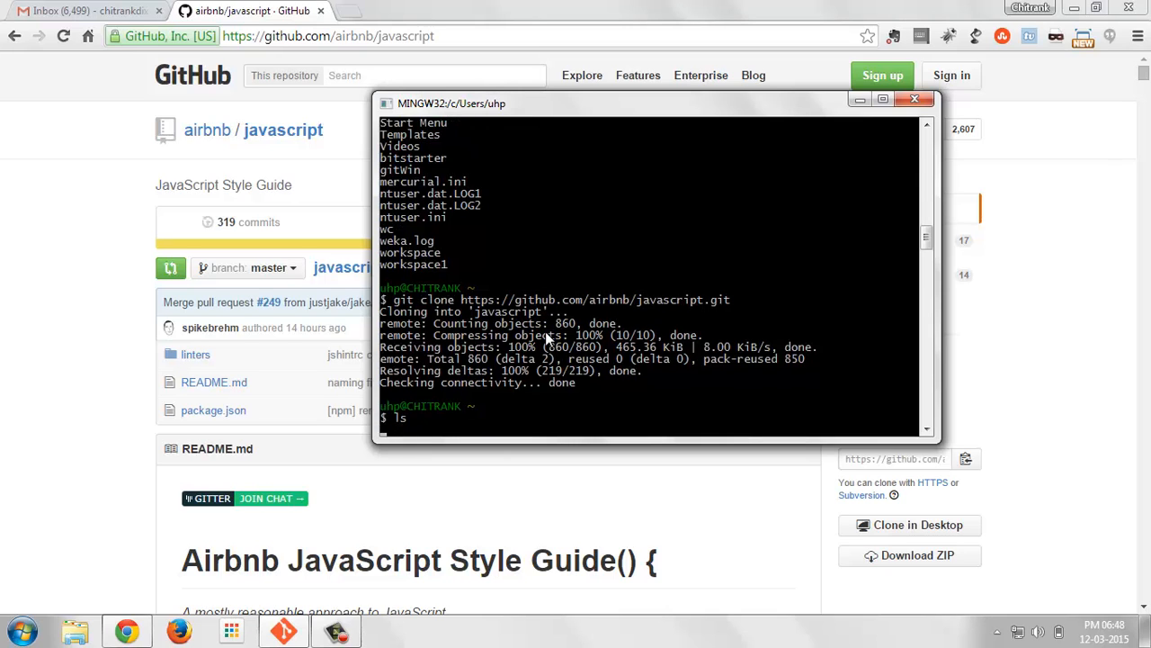
key("Return")
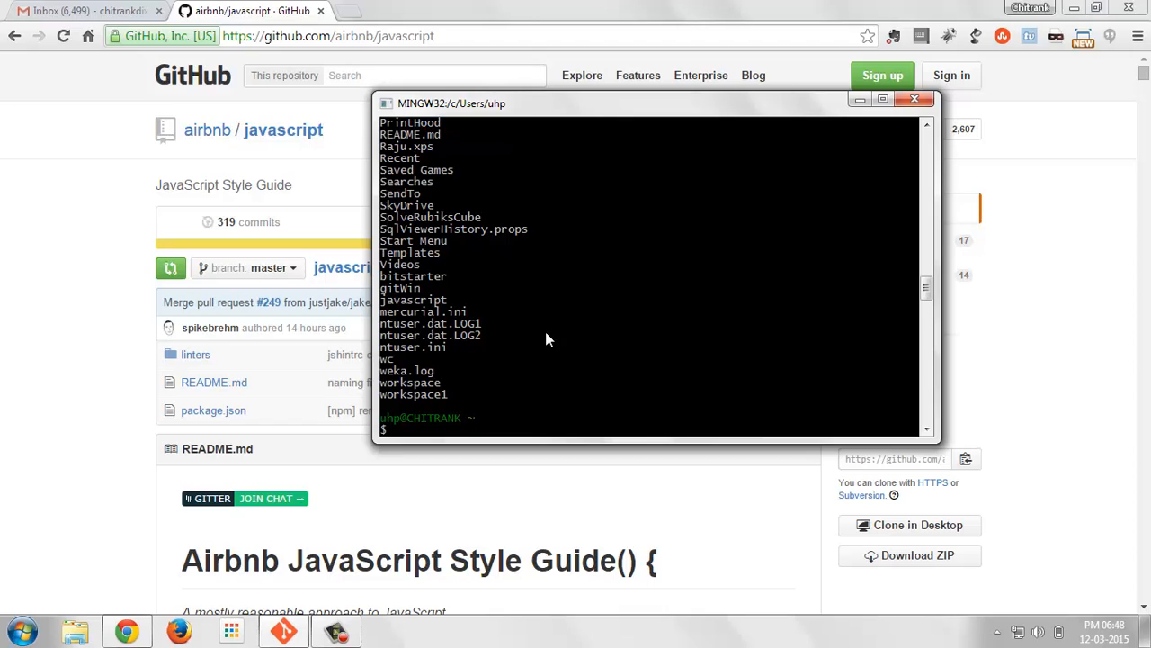
mouse_move(431, 394)
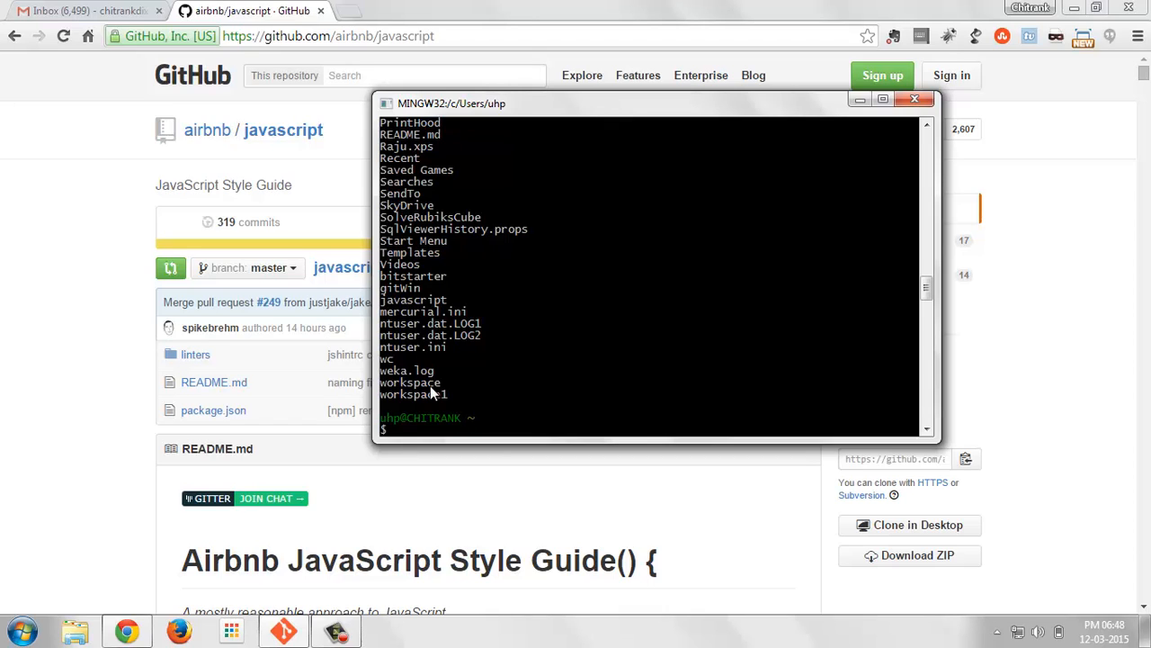
type("cd javascript/")
type("ls")
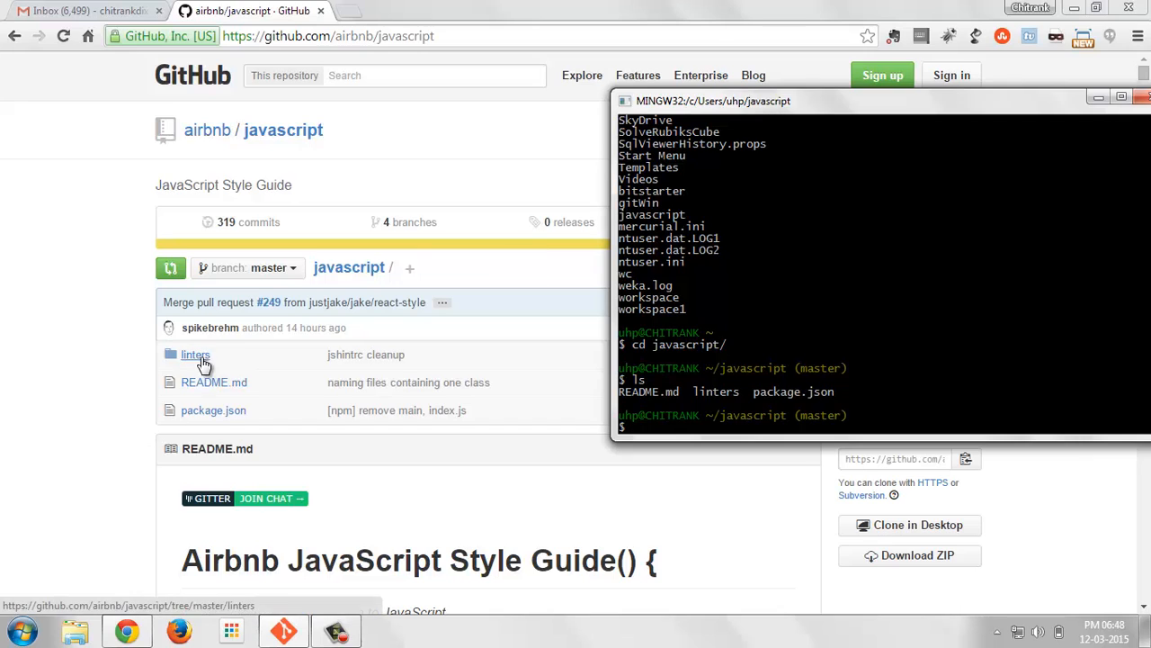
mouse_move(202, 369)
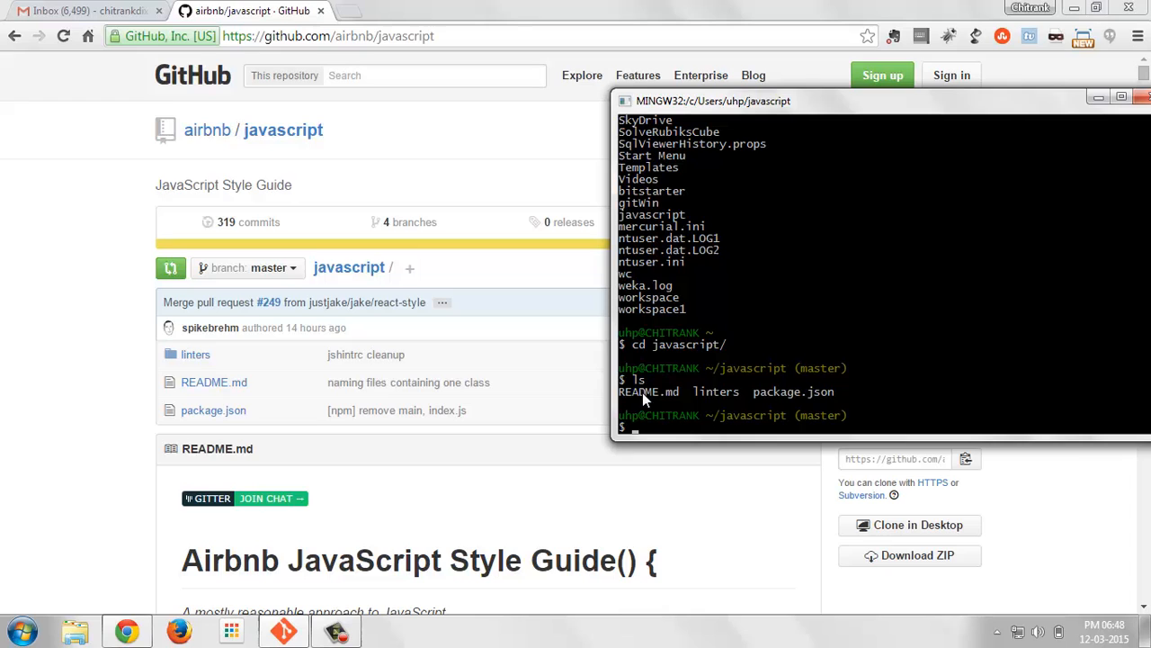
mouse_move(831, 405)
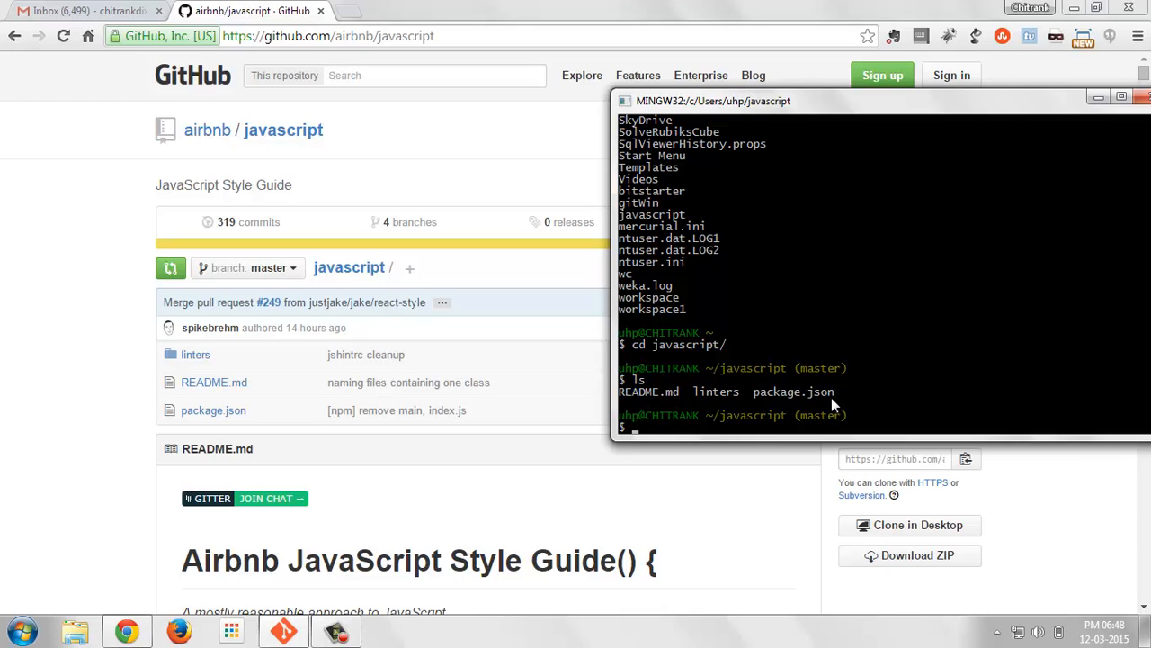
mouse_move(682, 430)
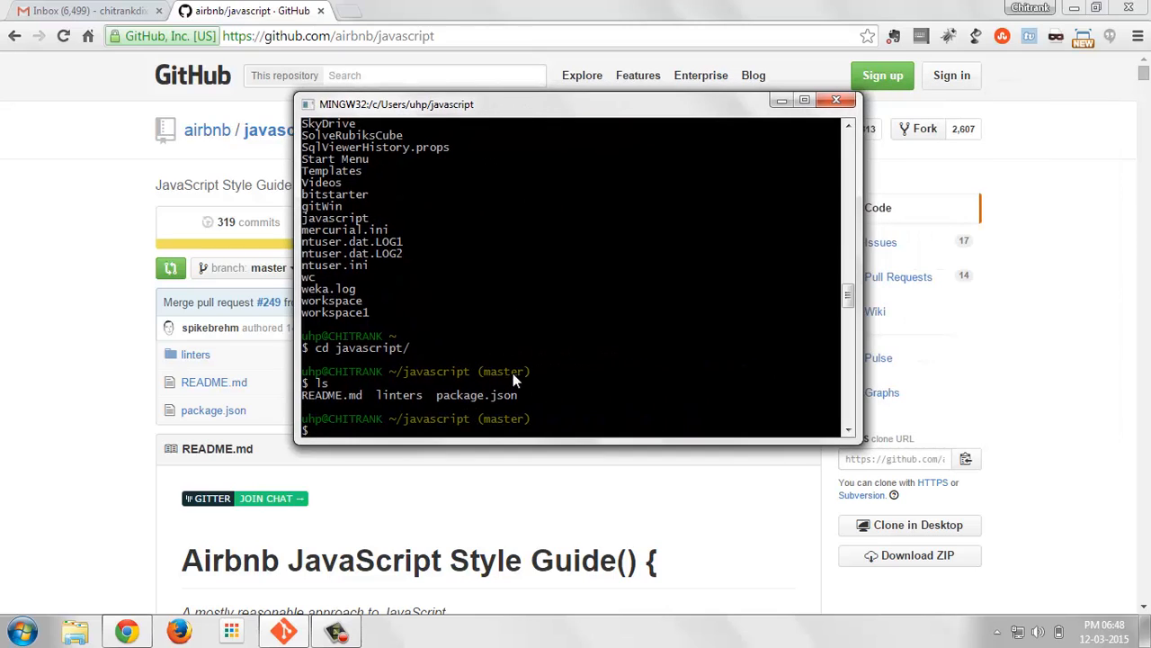
mouse_move(482, 411)
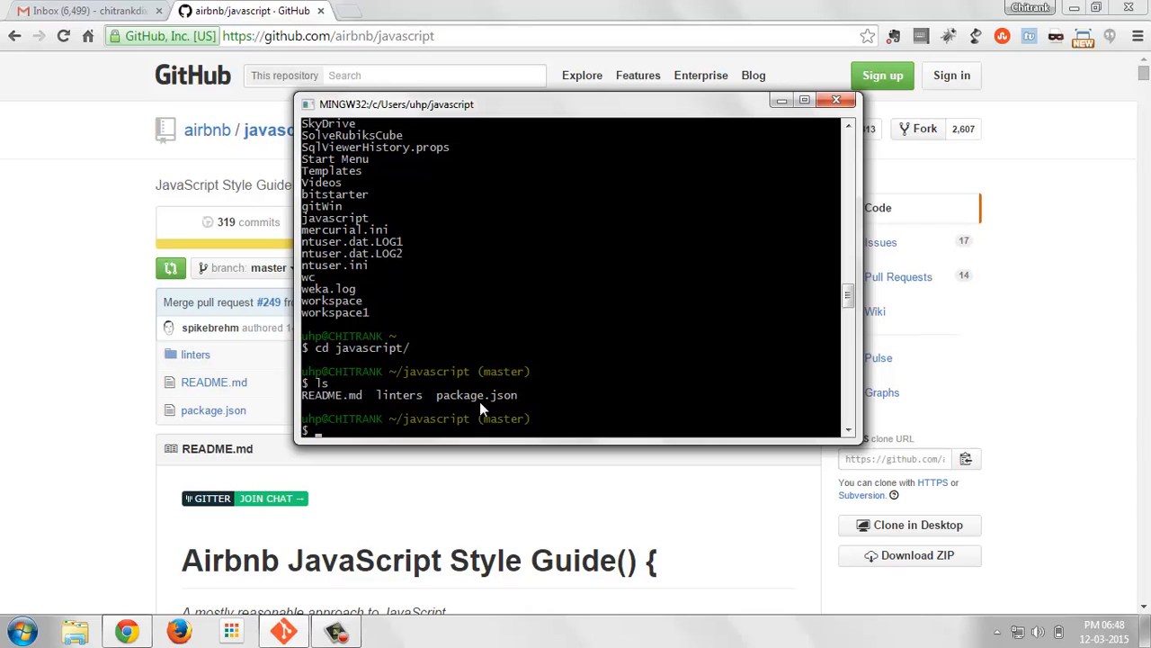
Search GitHub for Mozilla, open gocemitevski/Mozilla in a new tab, then start a Firefox search.
left_click(835, 99)
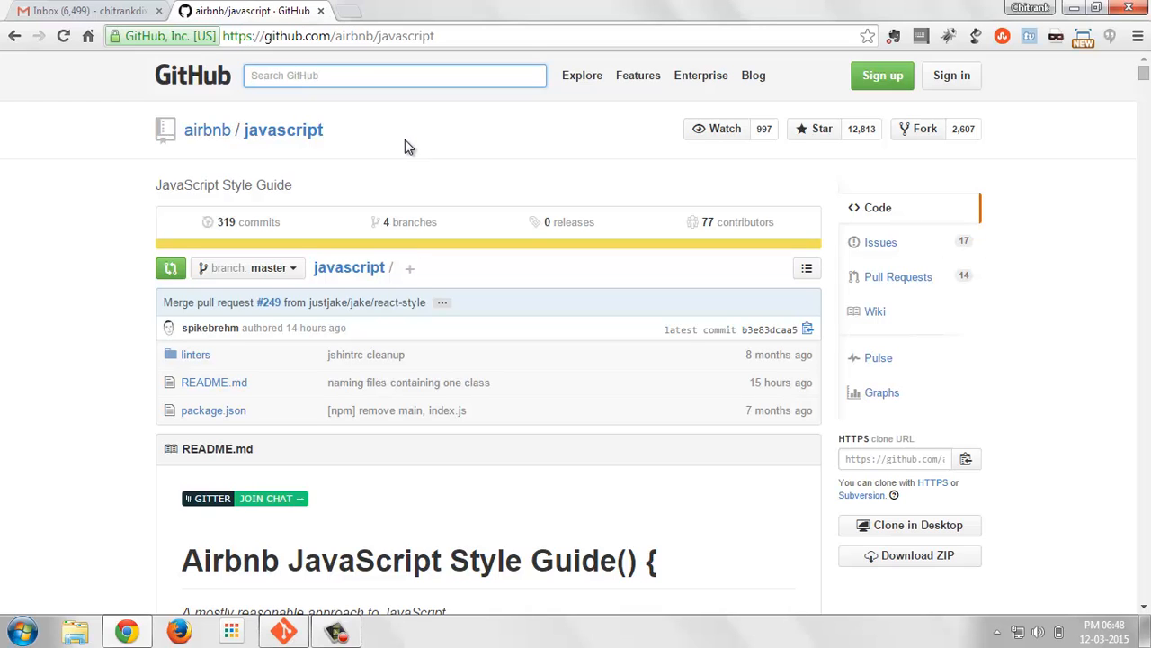
type("Mozilla")
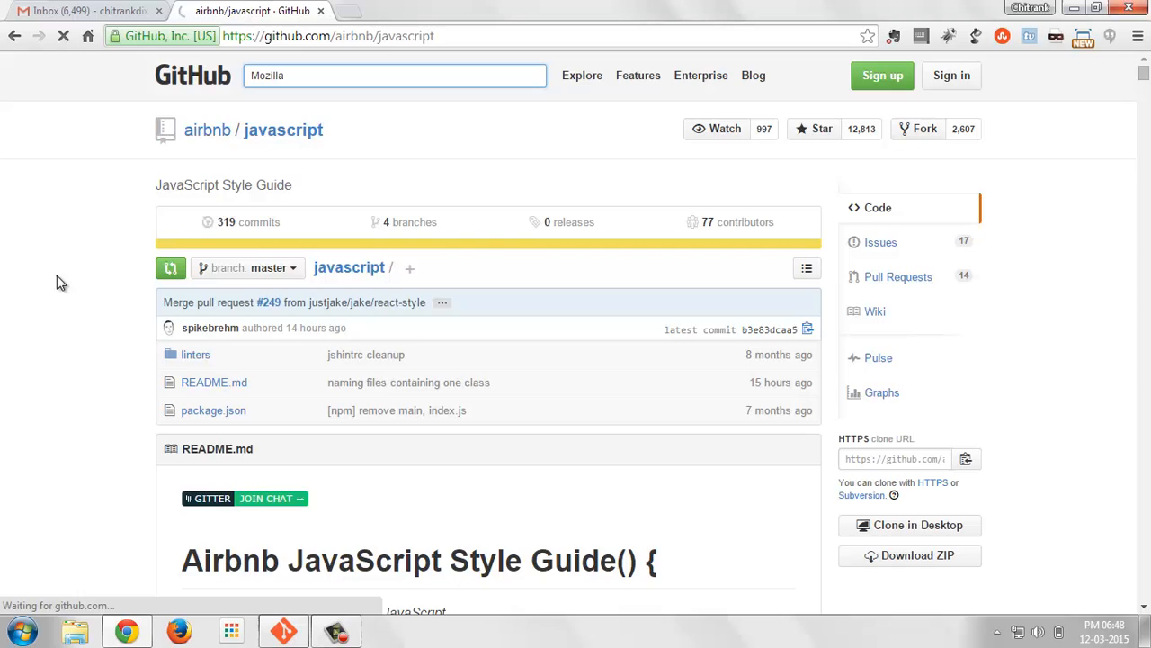
key("Return")
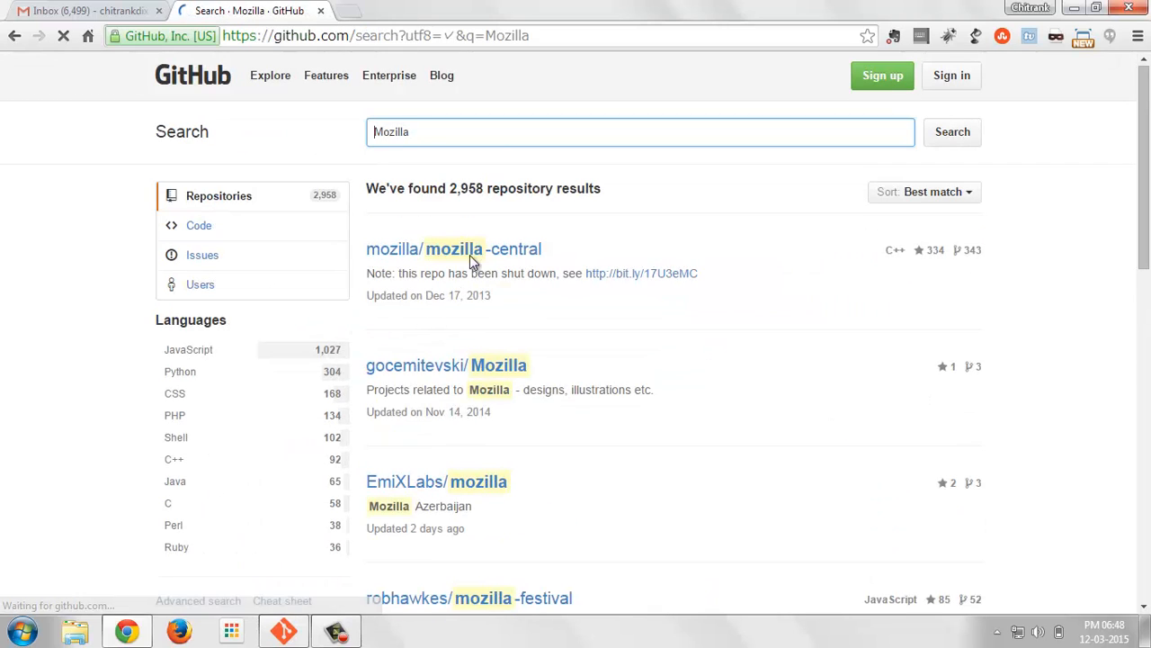
right_click(500, 365)
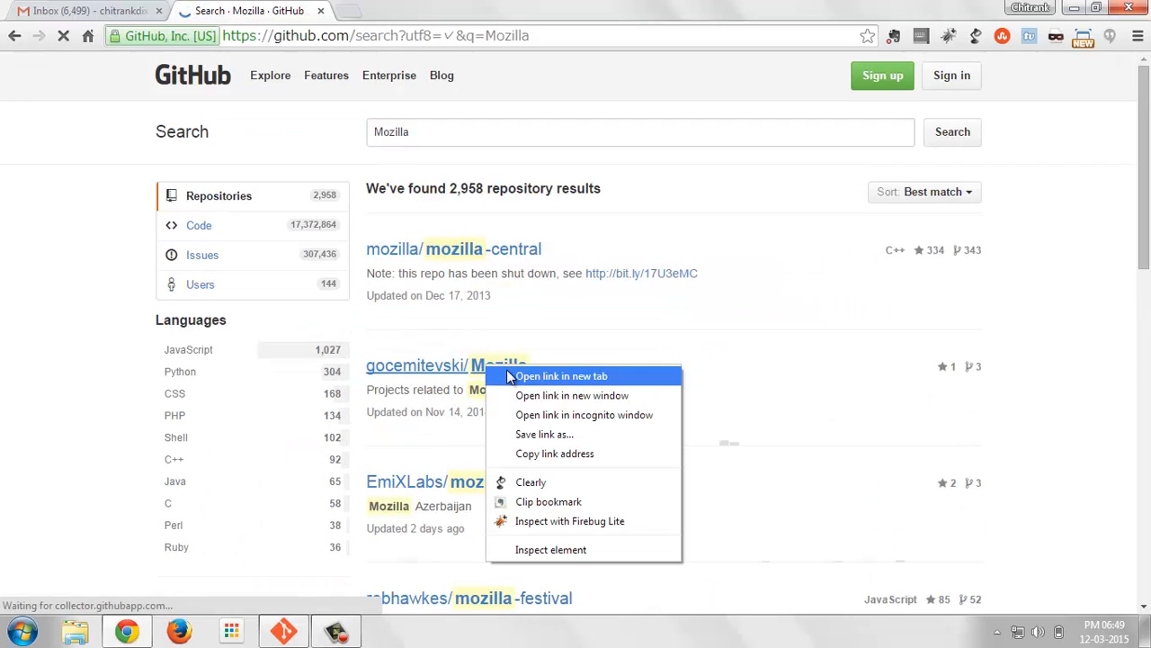
left_click(561, 376)
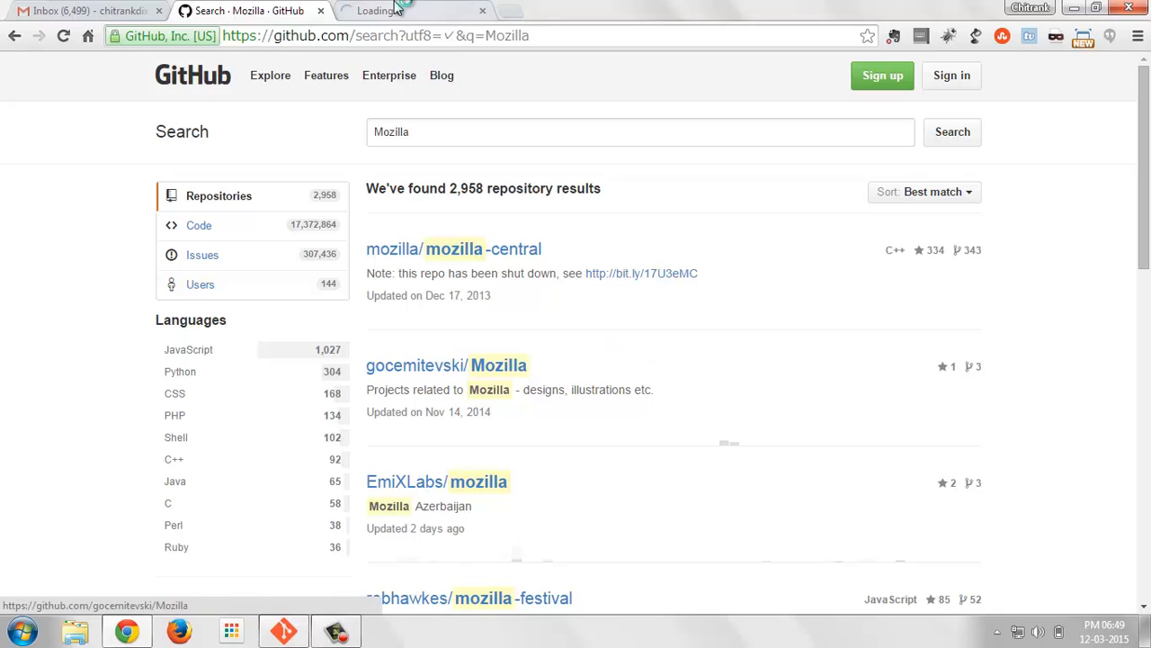
left_click(641, 133)
type("Firefox")
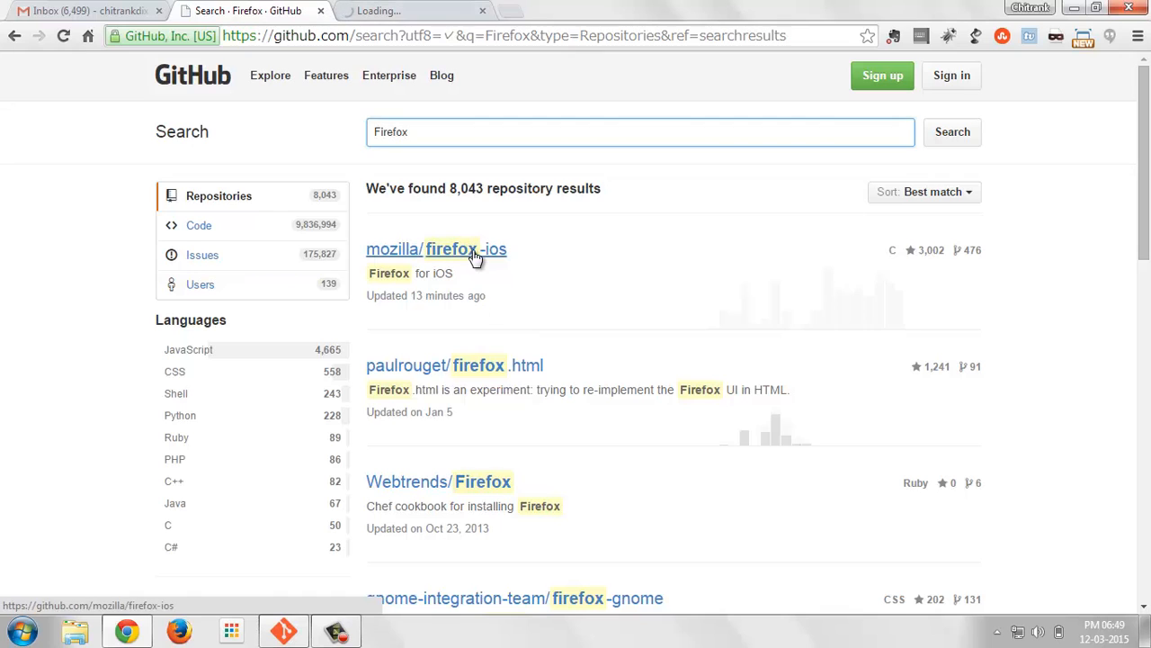
mouse_move(475, 482)
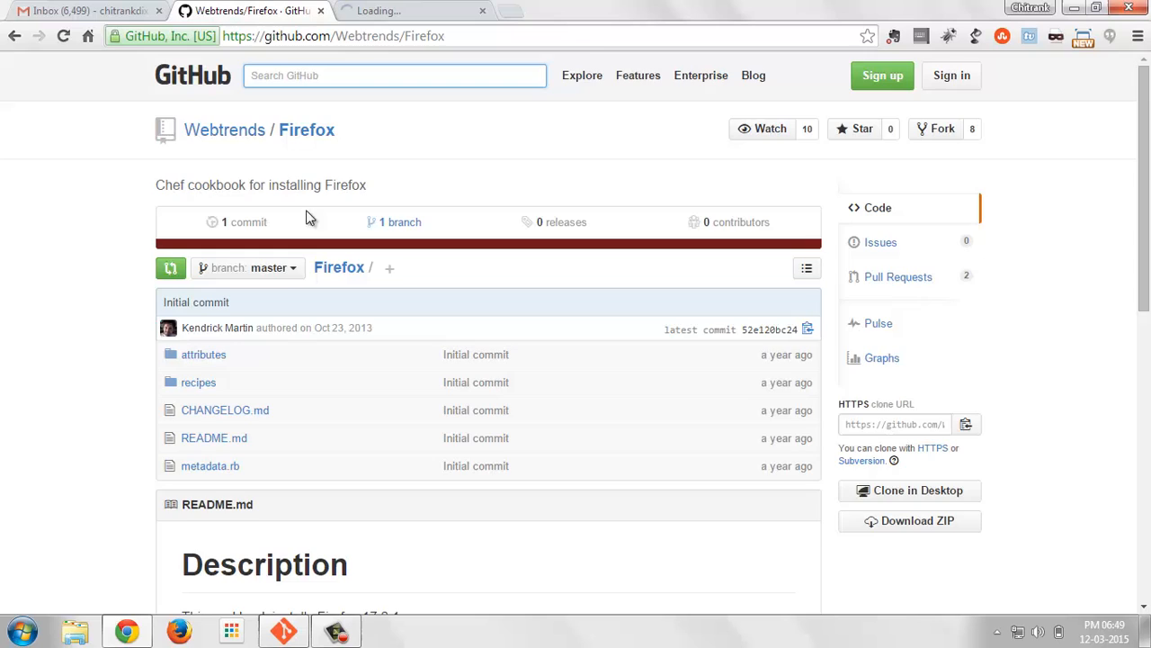
Search GitHub for OpenCog and open the opencog/opencog repository.
left_click(394, 75)
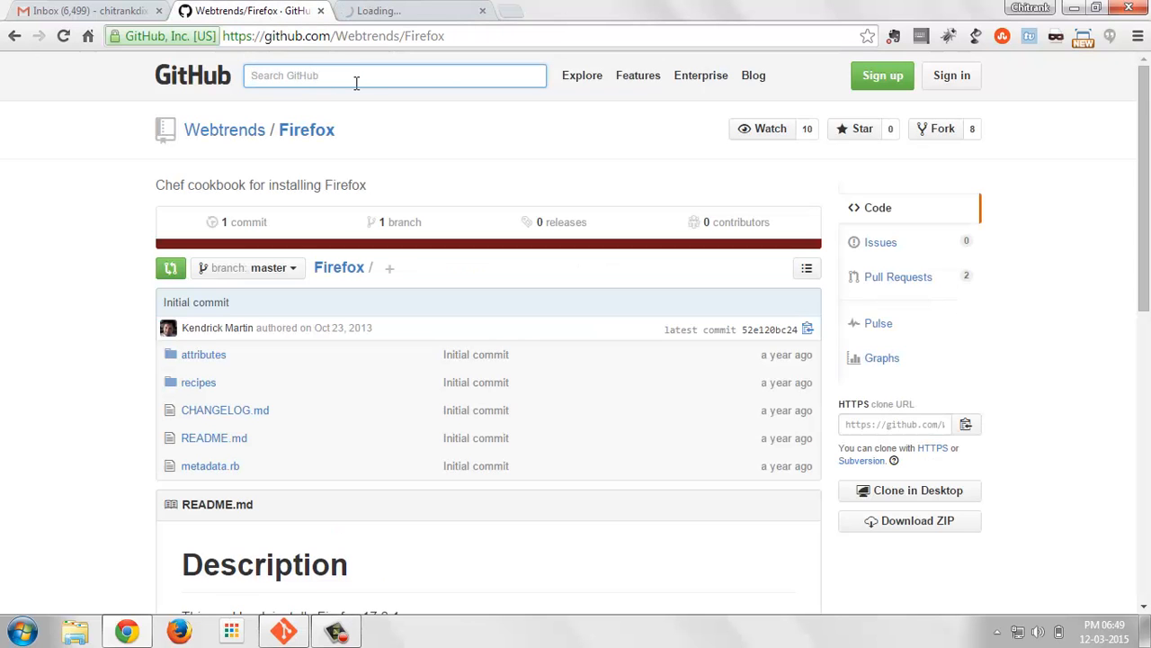
type("Op")
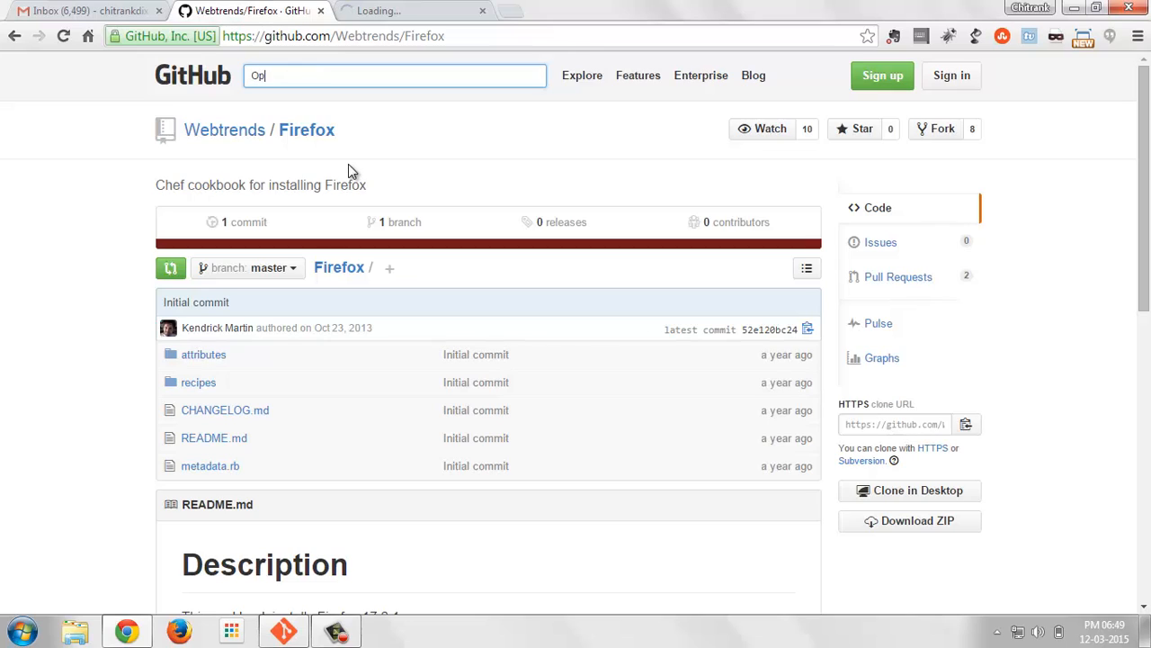
type("enCog")
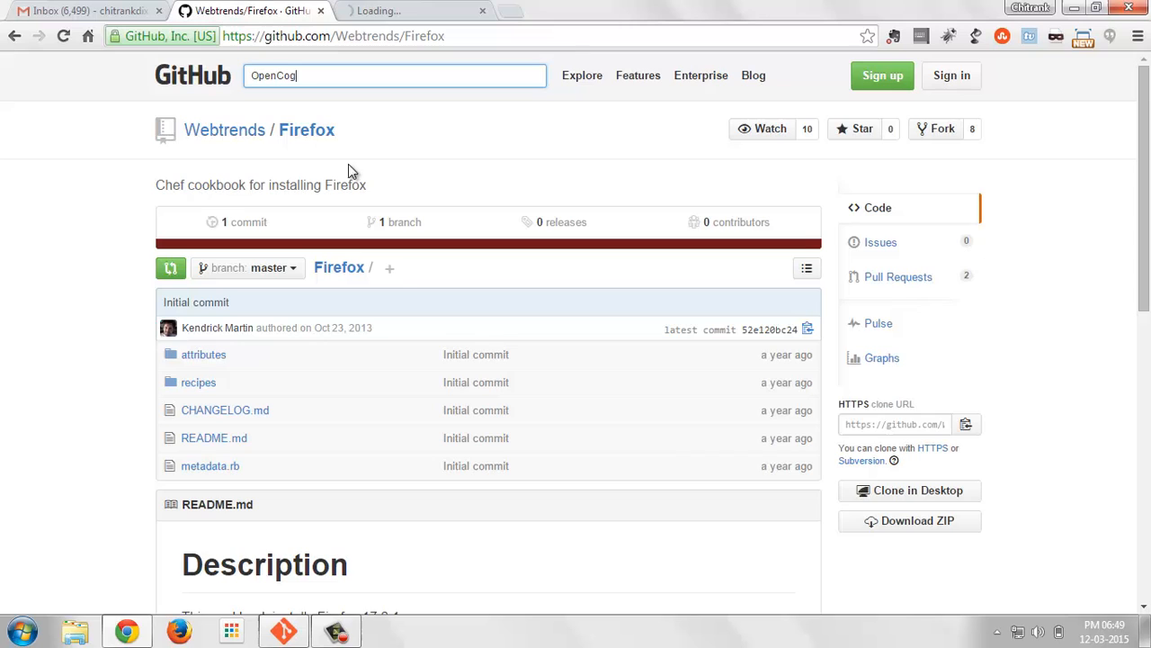
key("Return")
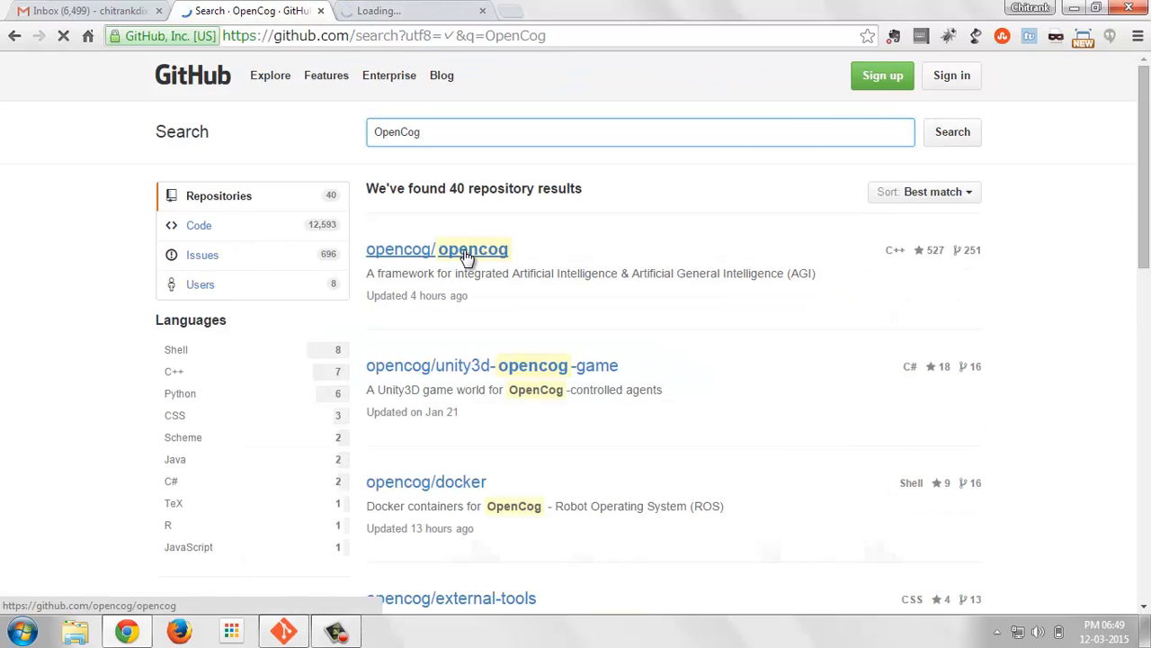
left_click(462, 248)
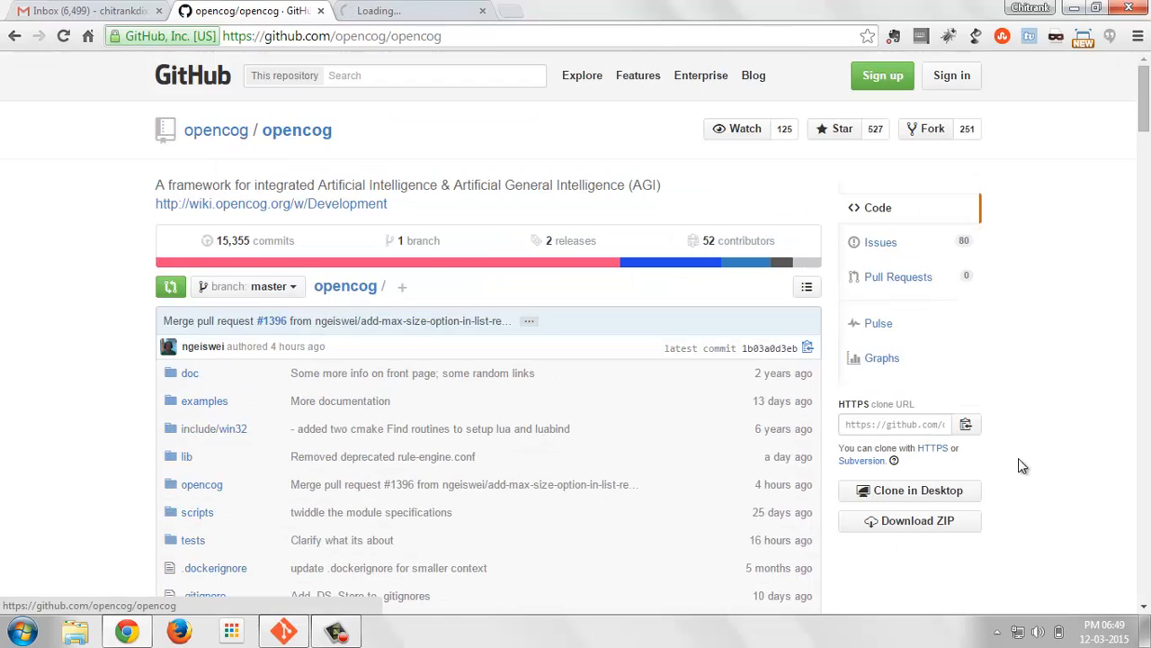
mouse_move(943, 432)
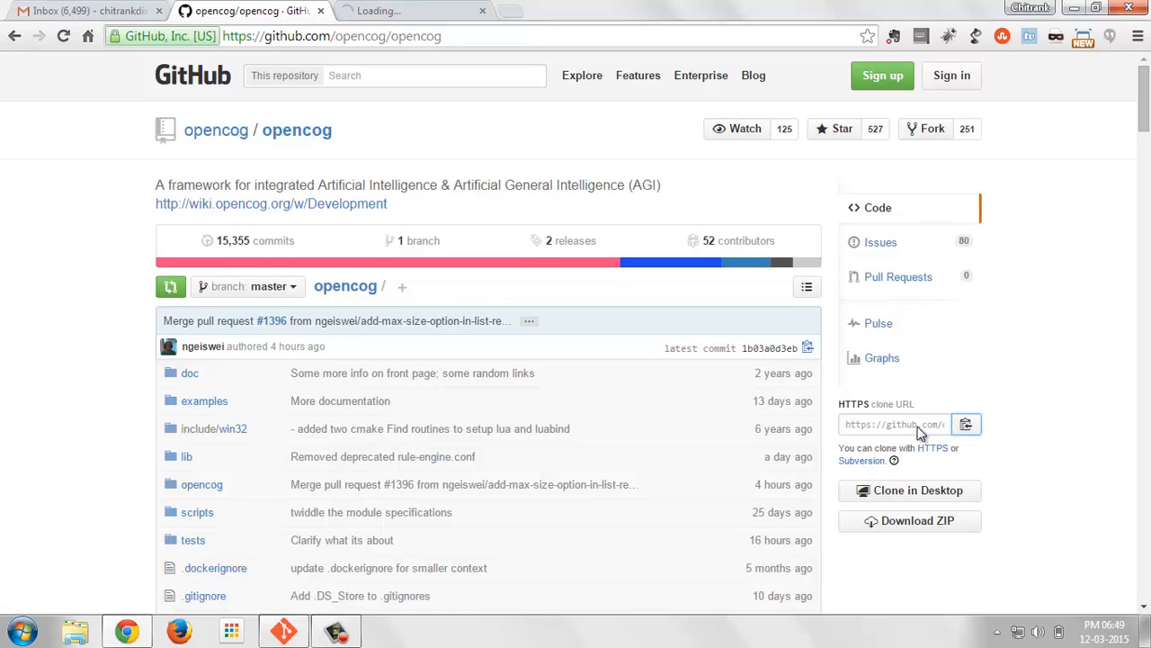
mouse_move(450, 252)
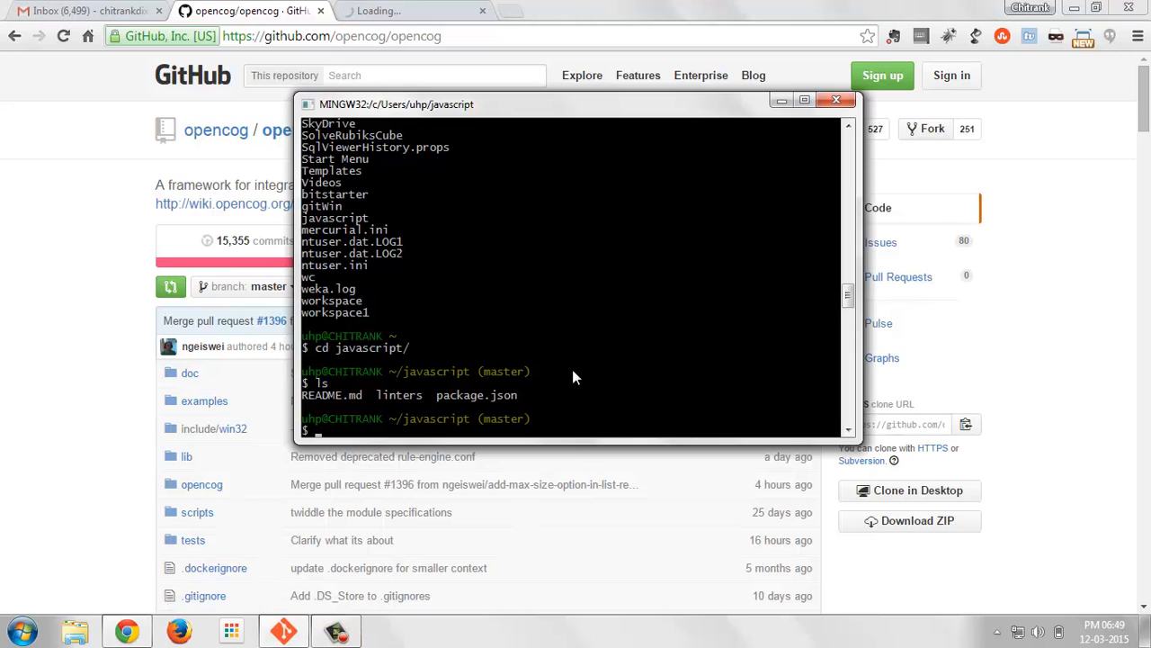
mouse_move(548, 360)
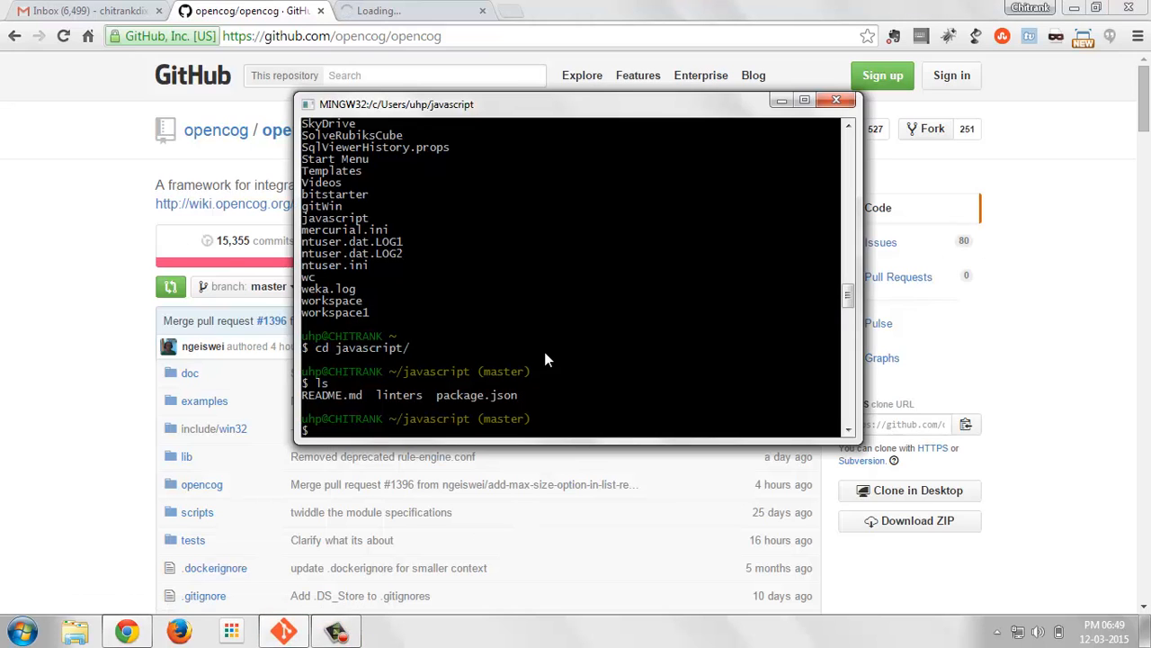
mouse_move(738, 176)
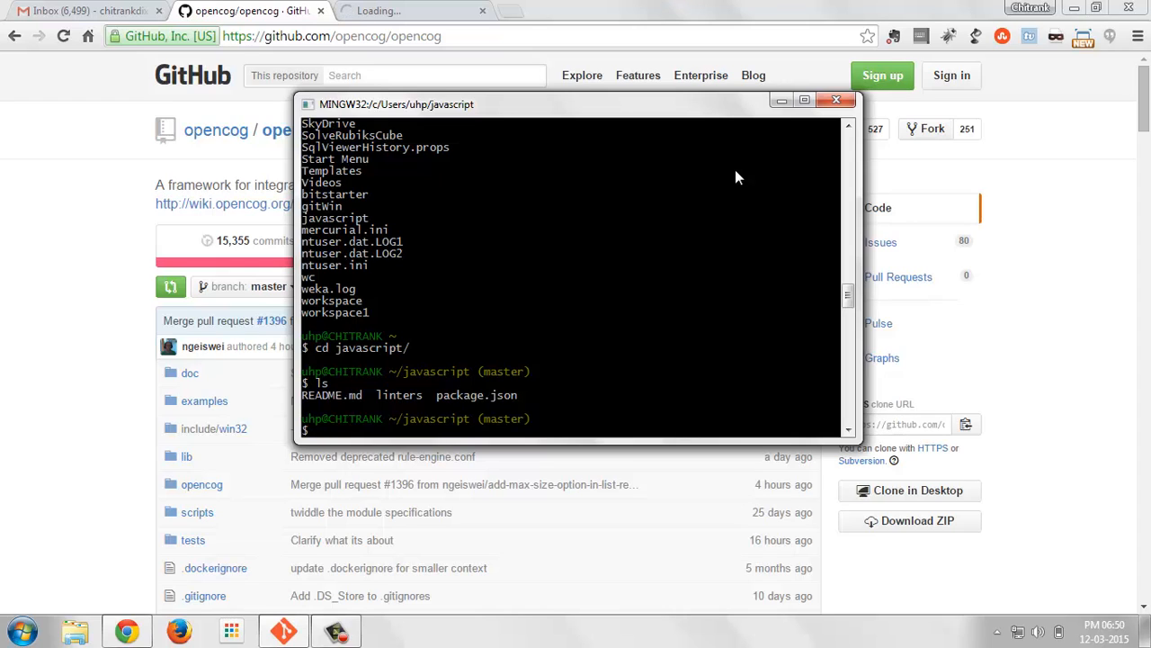
mouse_move(1069, 119)
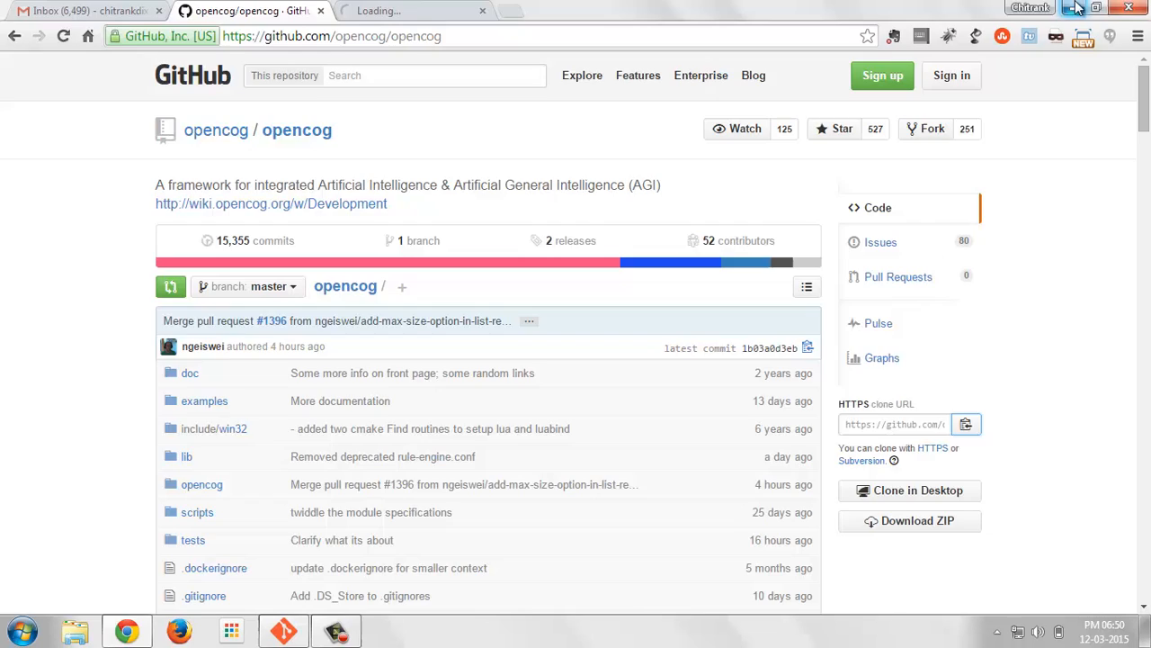
Show the Windows desktop, minimizing the terminal and browser windows.
left_click(1079, 8)
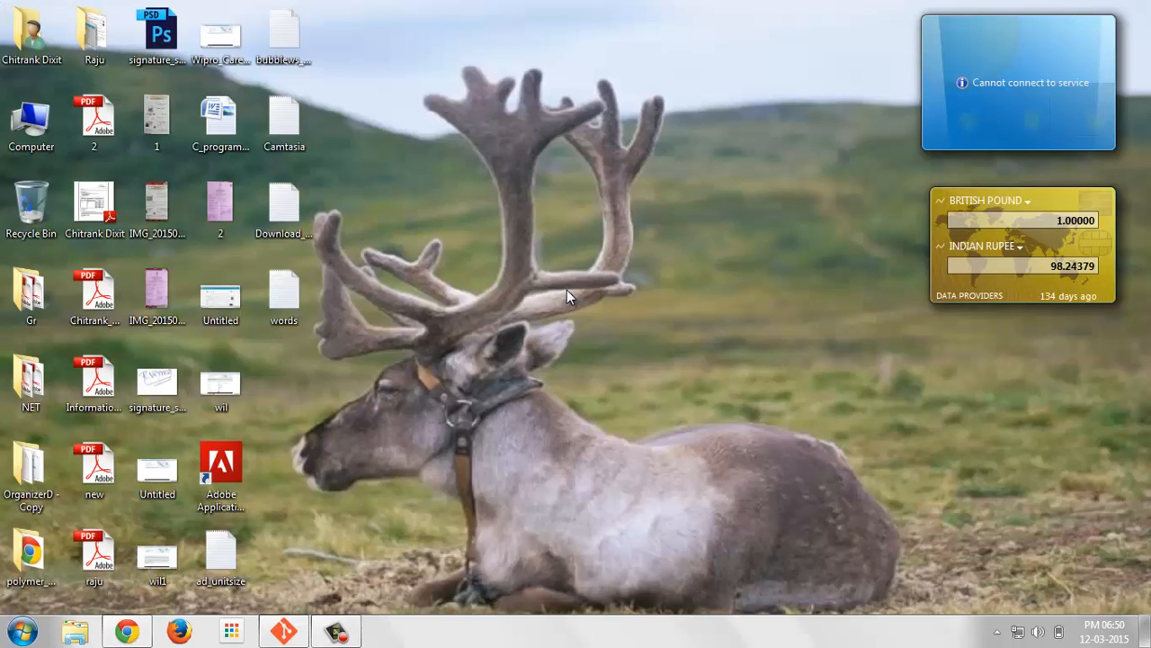
mouse_move(885, 526)
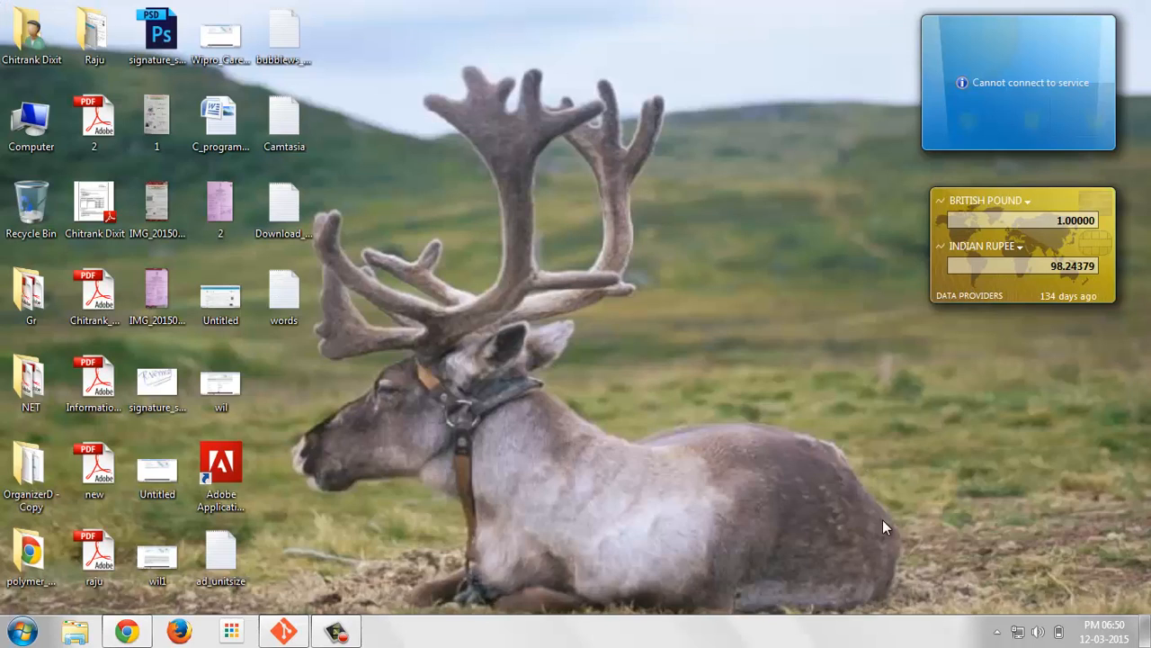
mouse_move(996, 633)
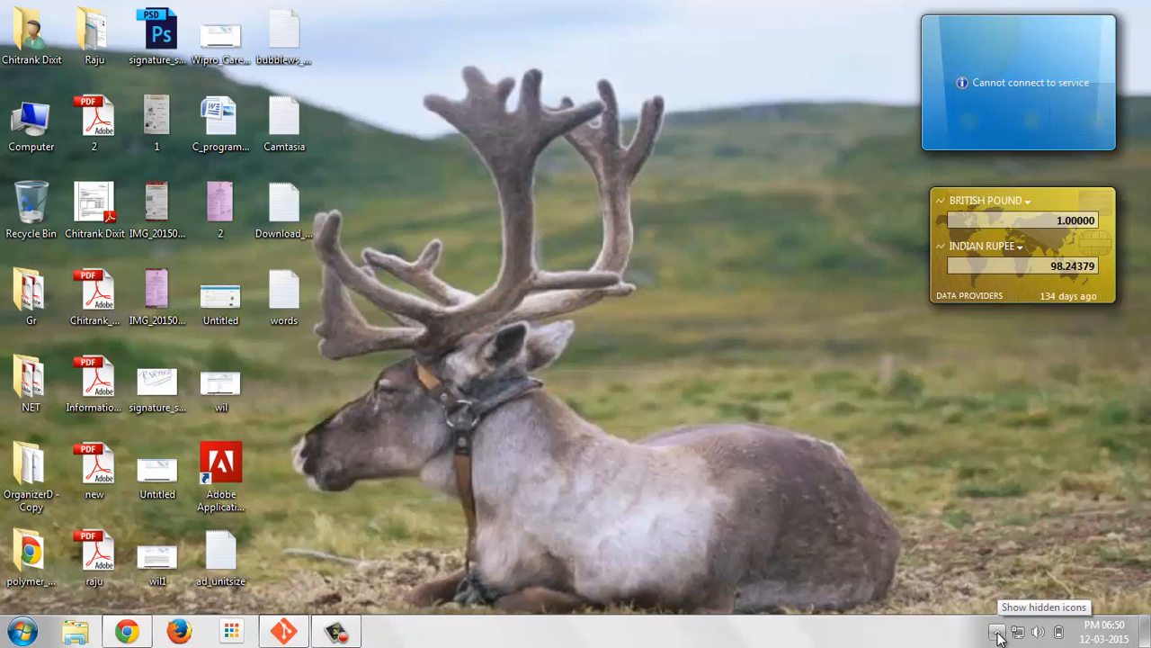